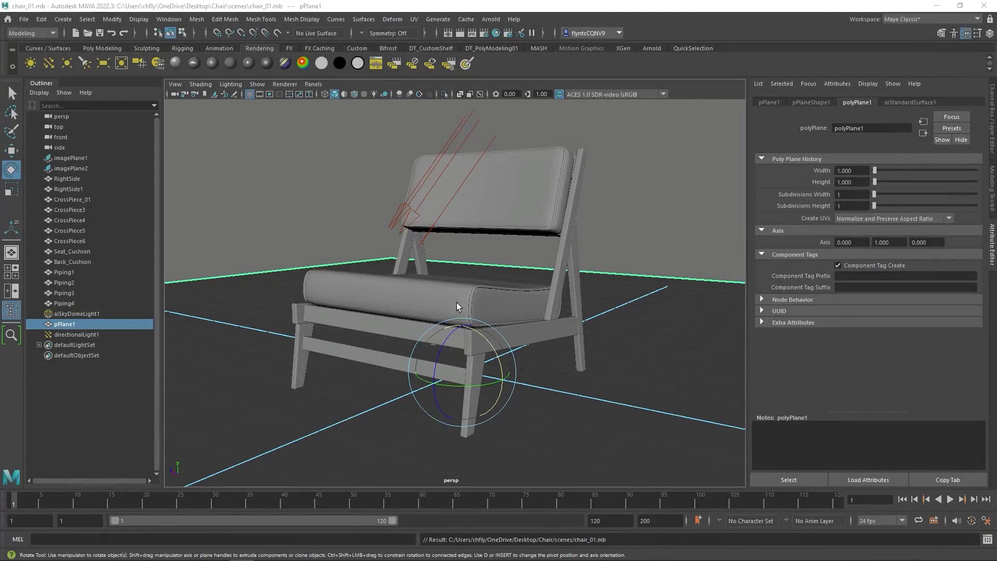
mouse_move(520, 313)
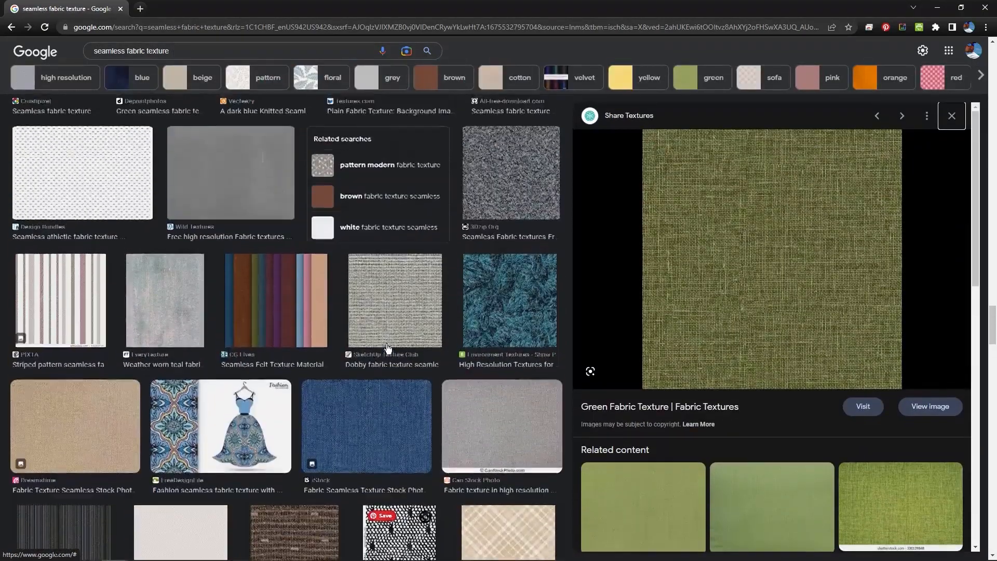
Browse further down the seamless fabric image results.
scroll("down", 3)
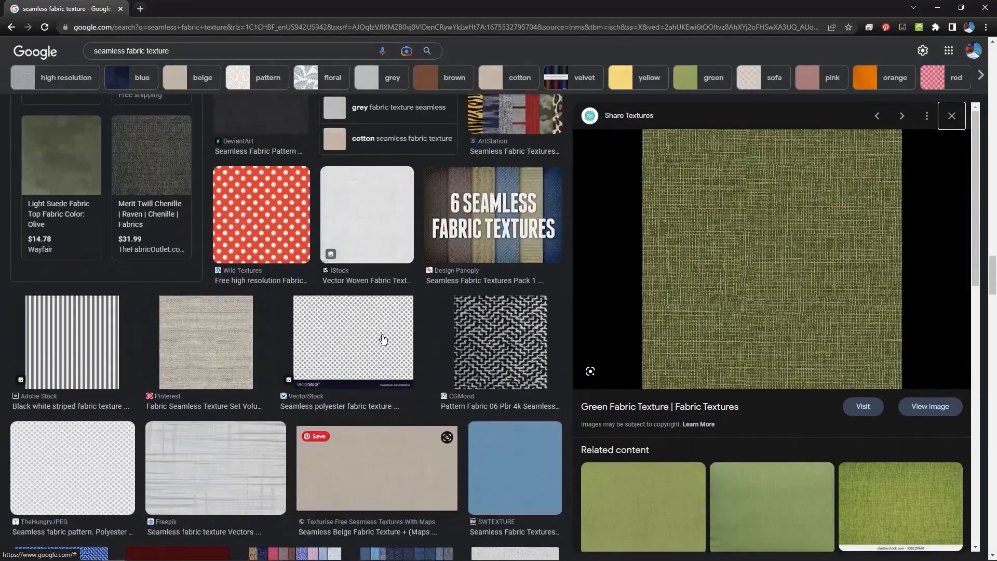
scroll("down", 3)
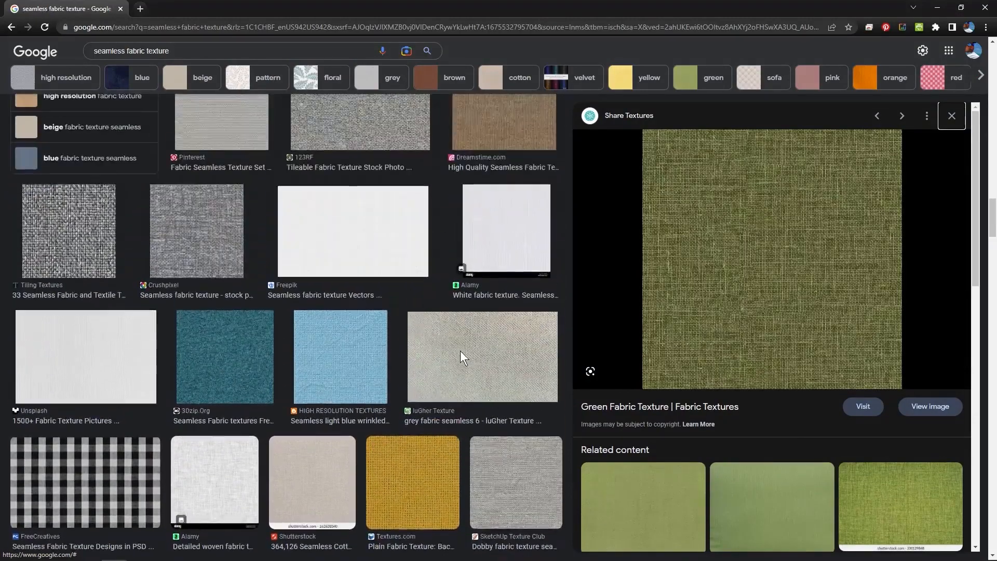
scroll("down", 3)
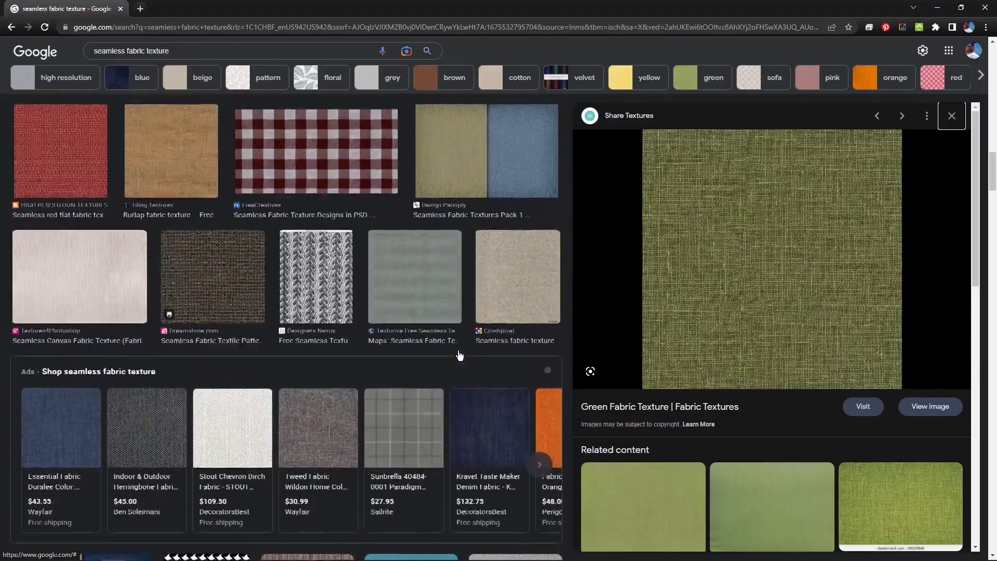
scroll("down", 3)
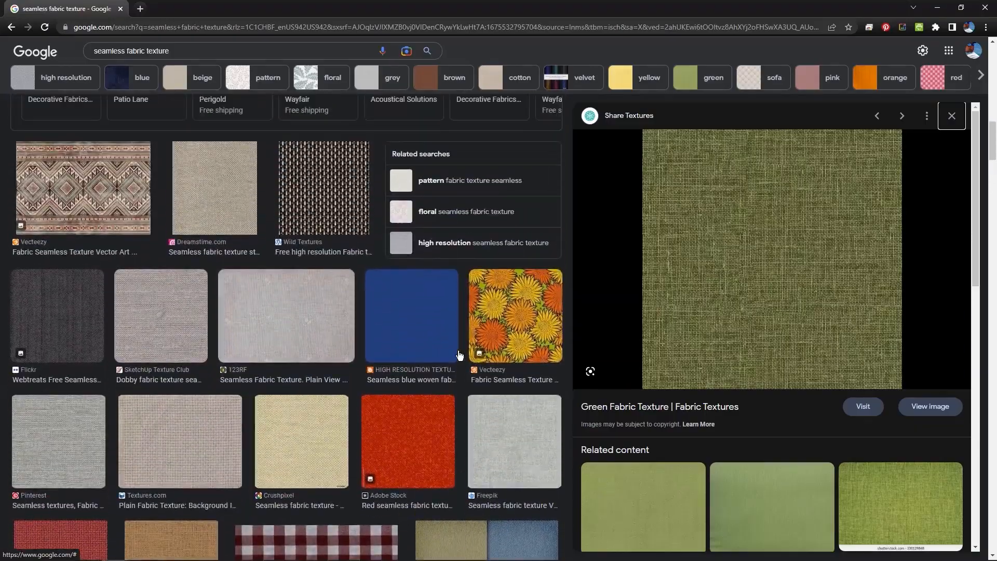
scroll("down", 3)
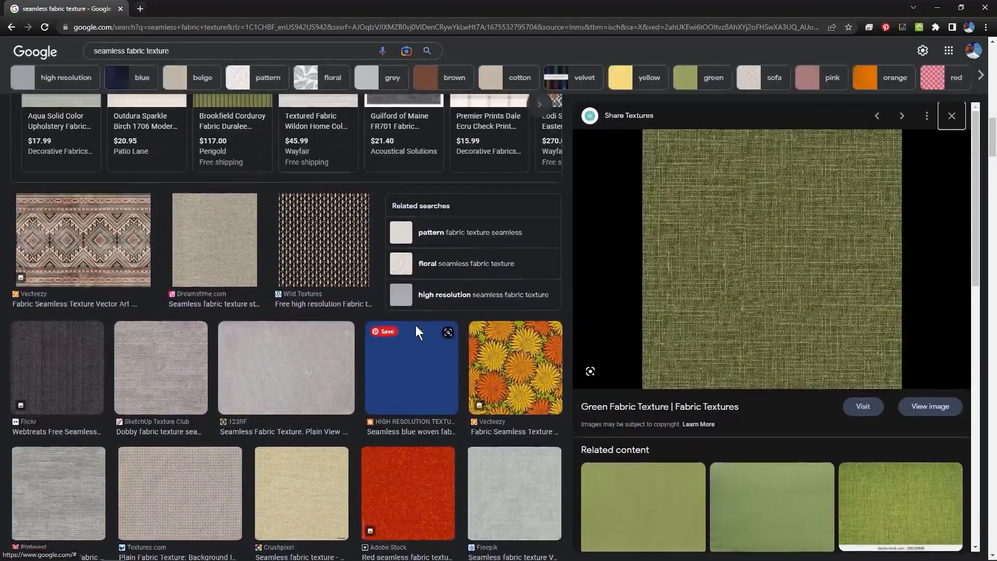
scroll("down", 3)
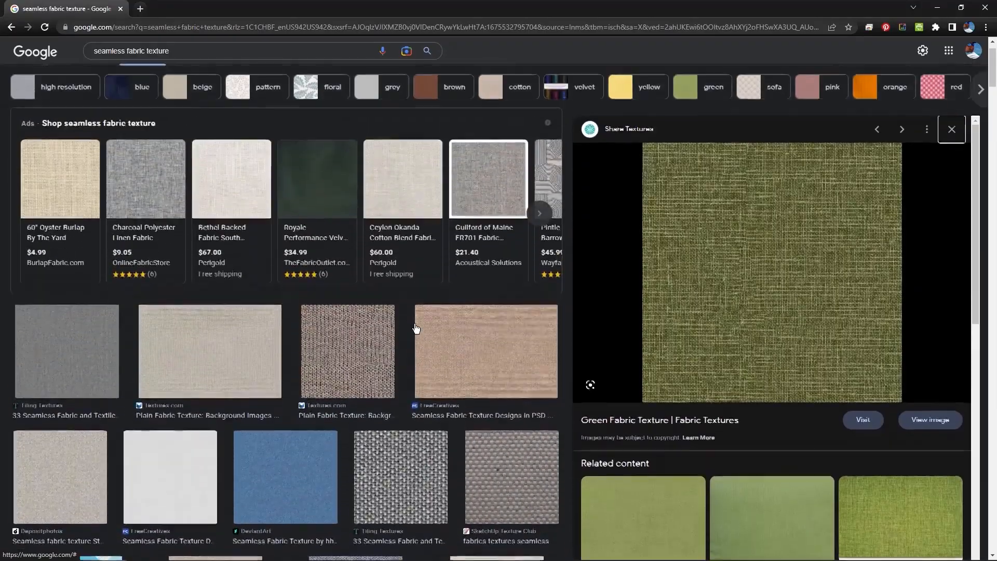
scroll("down", 3)
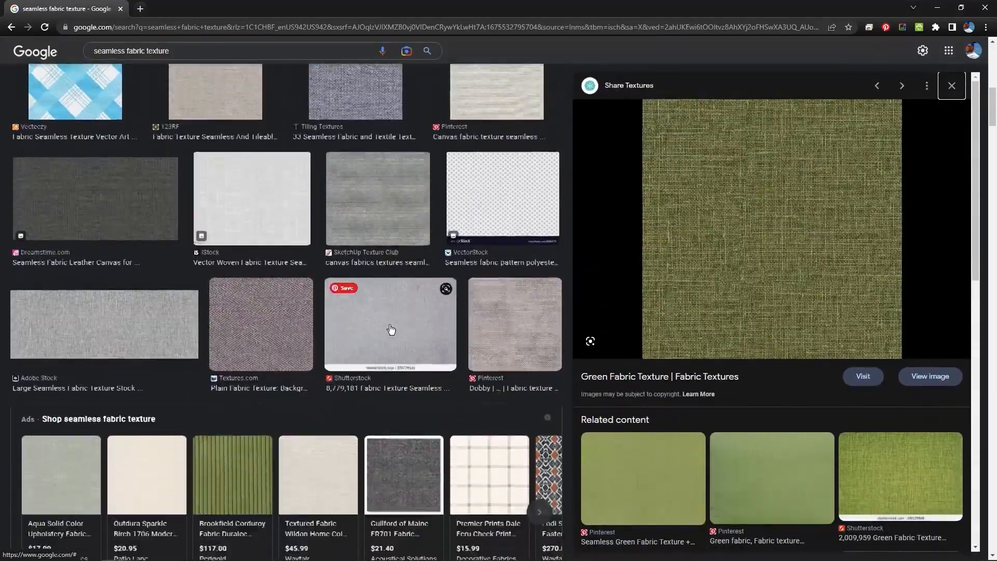
scroll("down", 3)
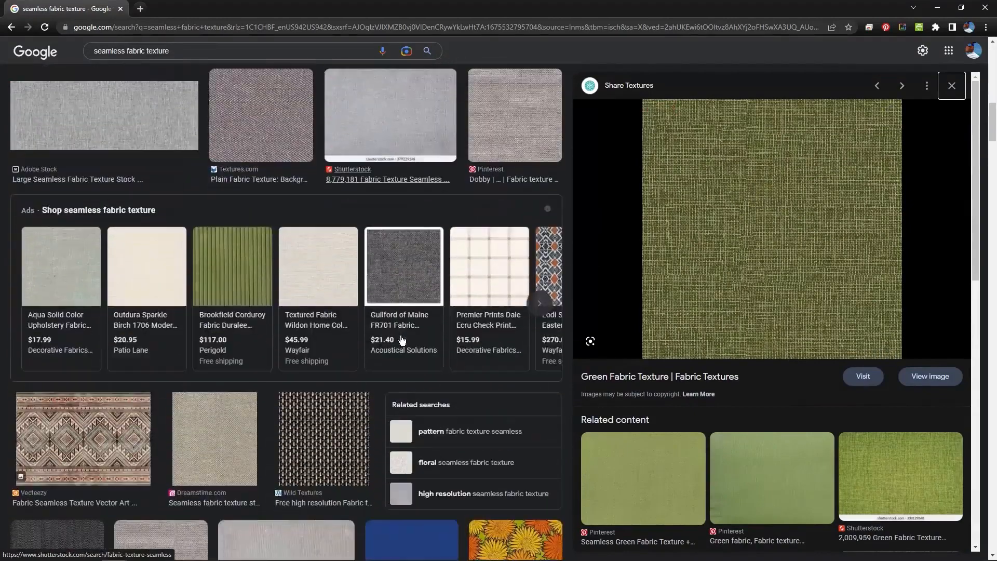
scroll("down", 3)
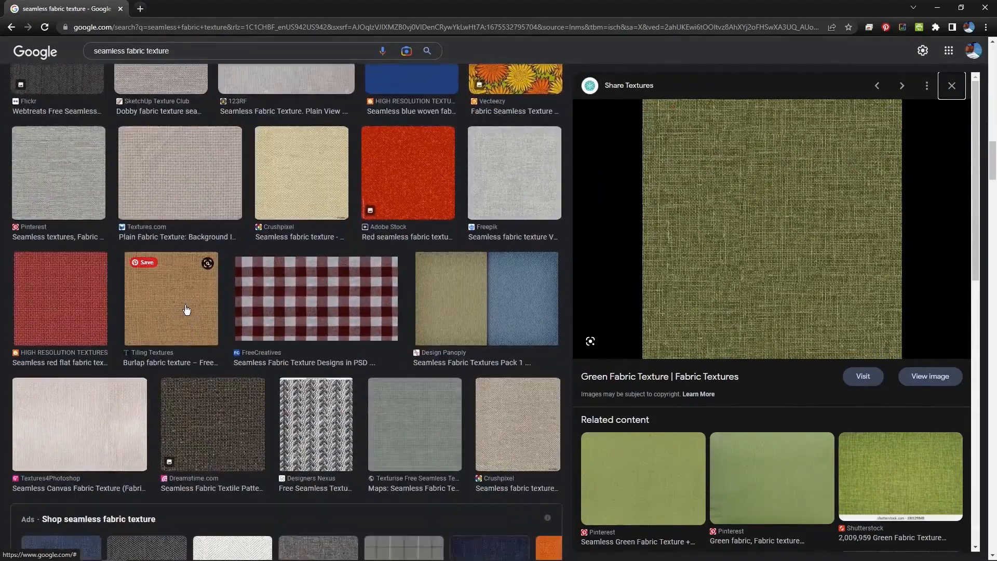
scroll("down", 3)
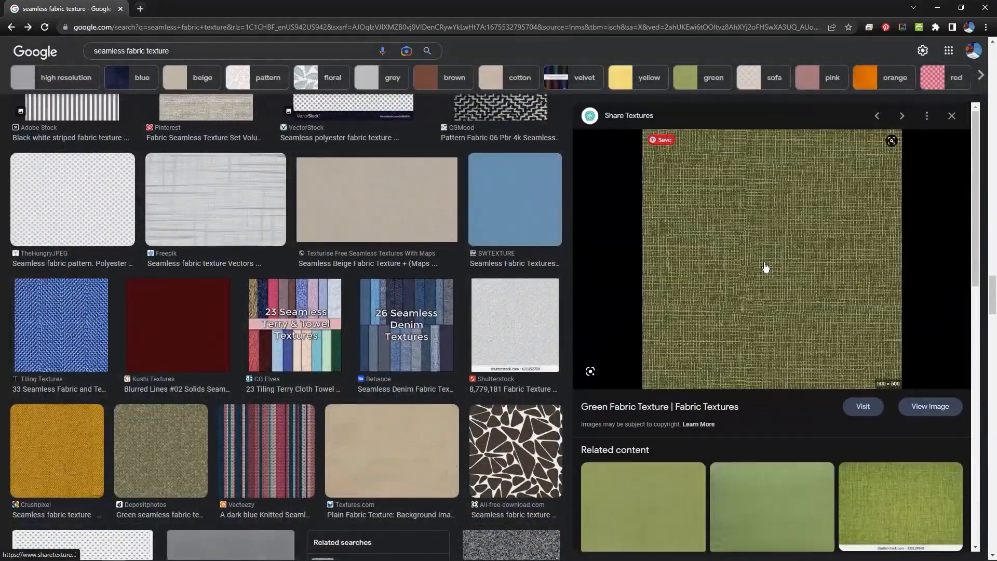
mouse_move(754, 241)
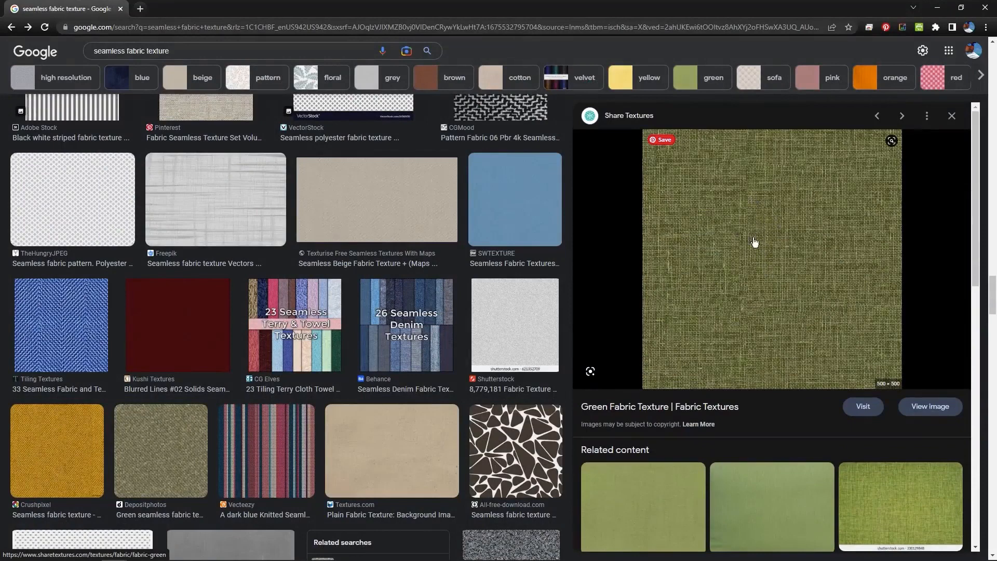
mouse_move(795, 244)
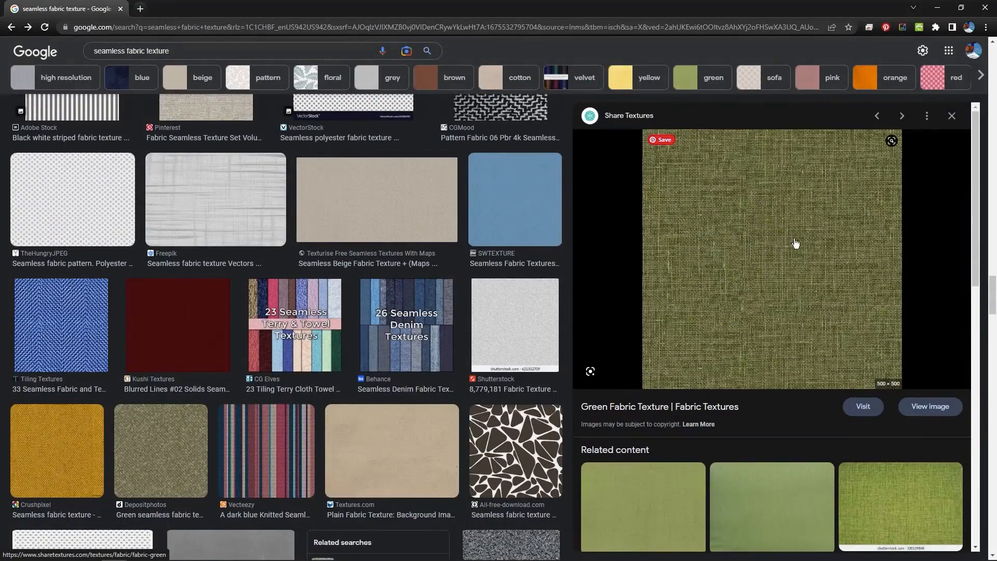
mouse_move(678, 262)
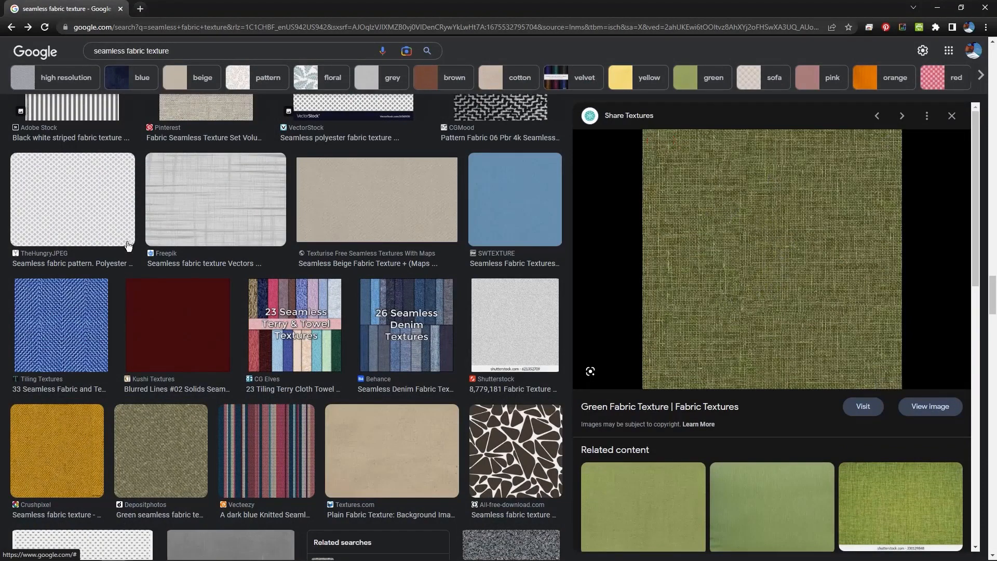
mouse_move(818, 248)
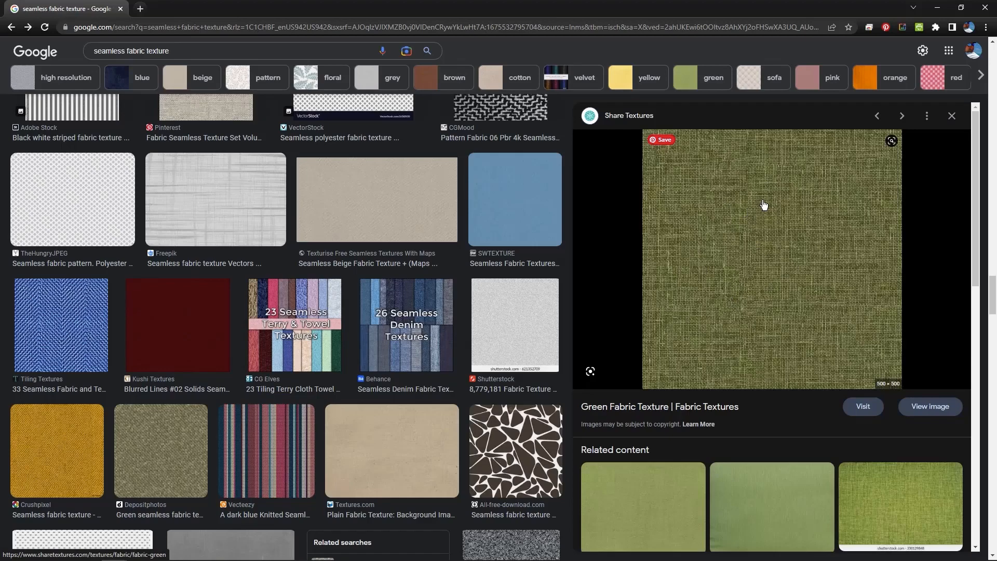
Bring up options for the green fabric preview, then Chrome's three-dot menu.
right_click(763, 204)
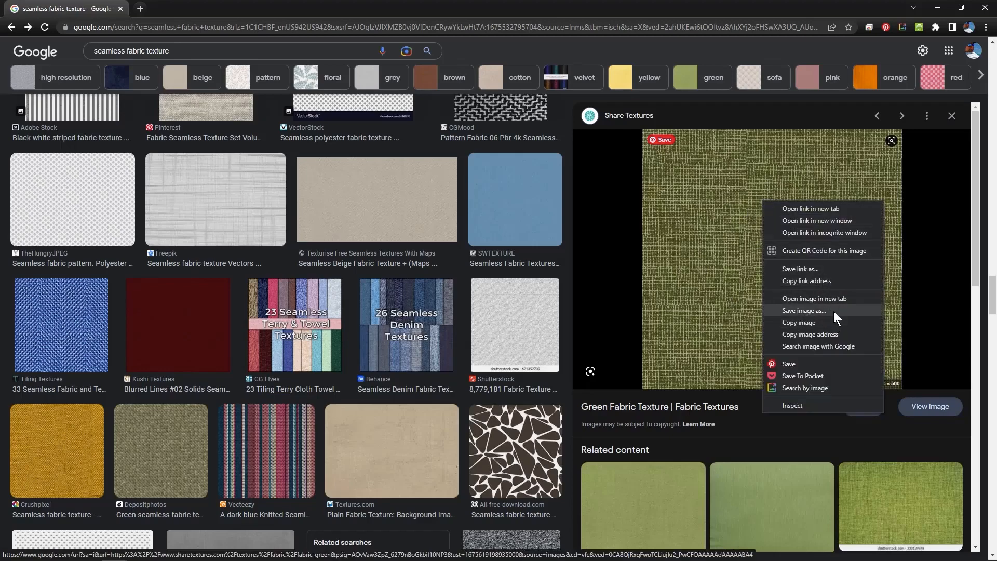
left_click(986, 27)
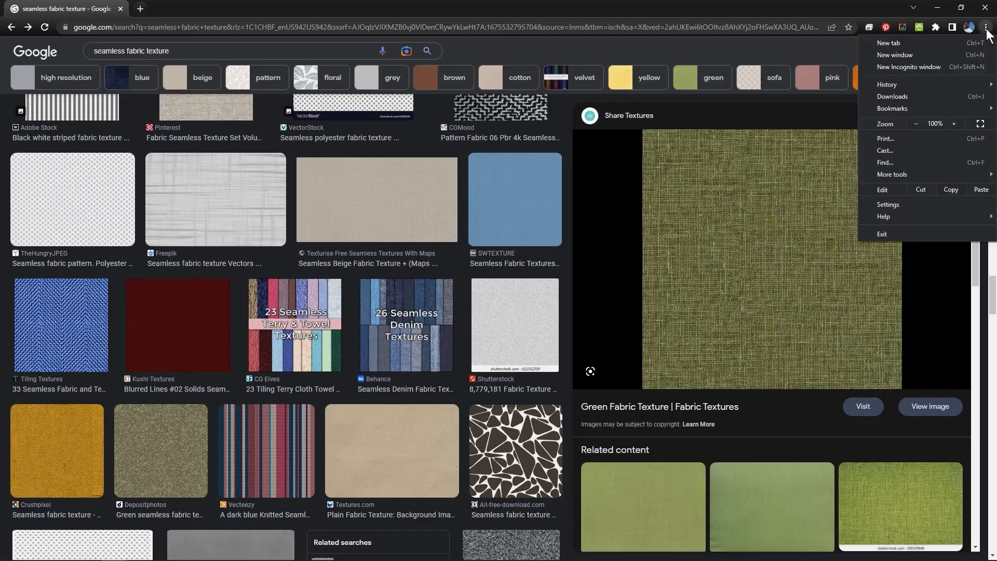
In Chrome's Downloads settings, enable 'Ask where to save each file before downloading'.
left_click(888, 204)
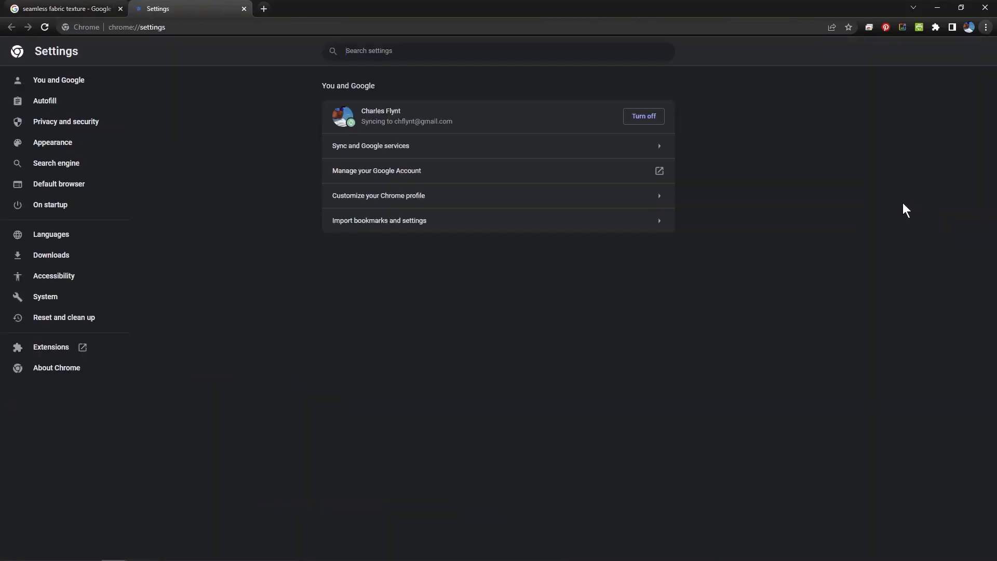
mouse_move(44, 100)
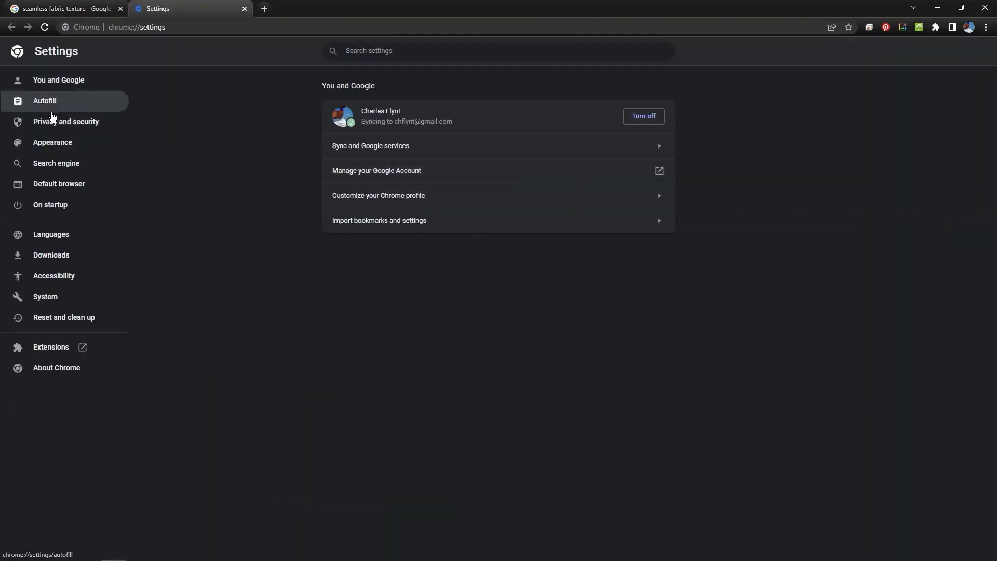
mouse_move(51, 255)
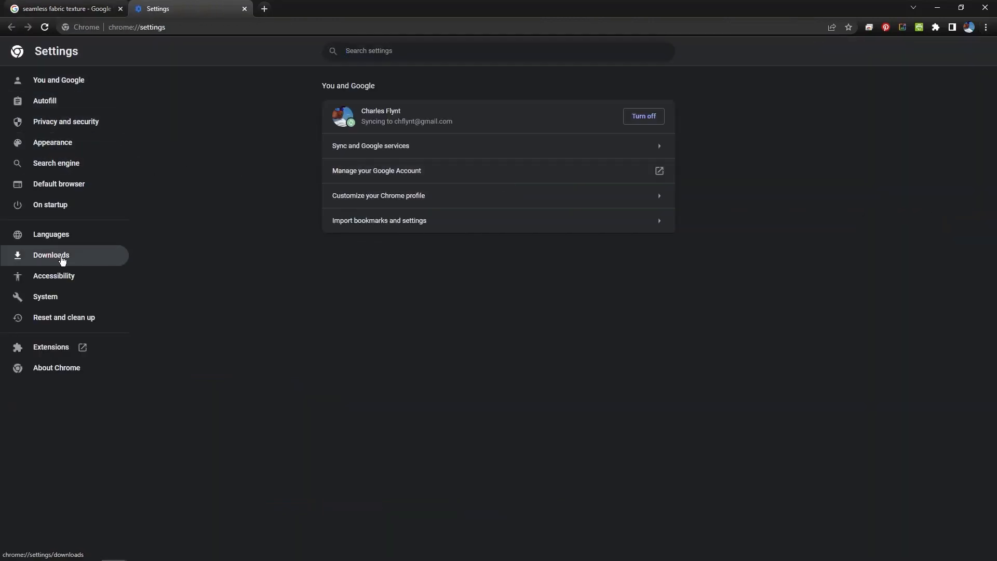
left_click(51, 255)
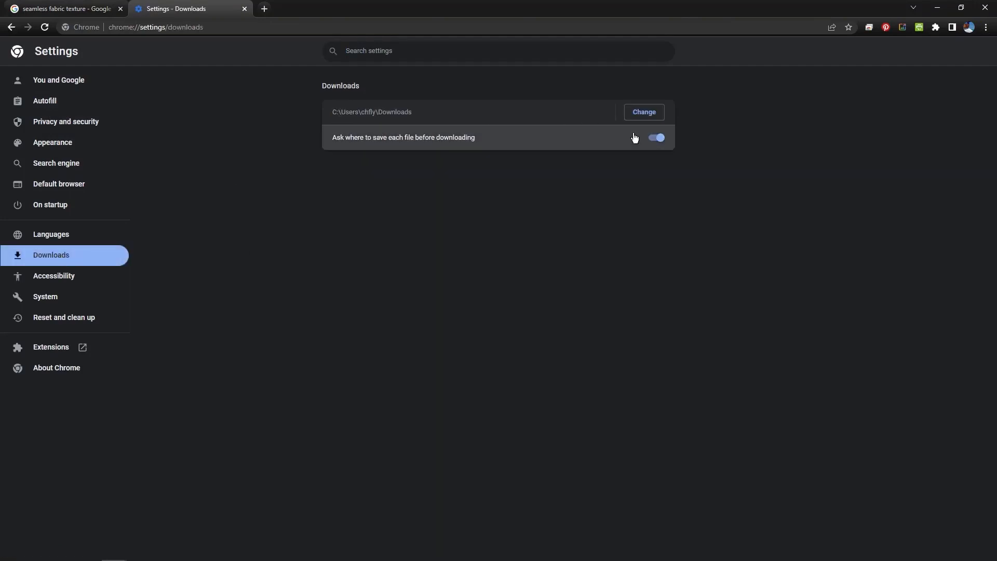
left_click(655, 137)
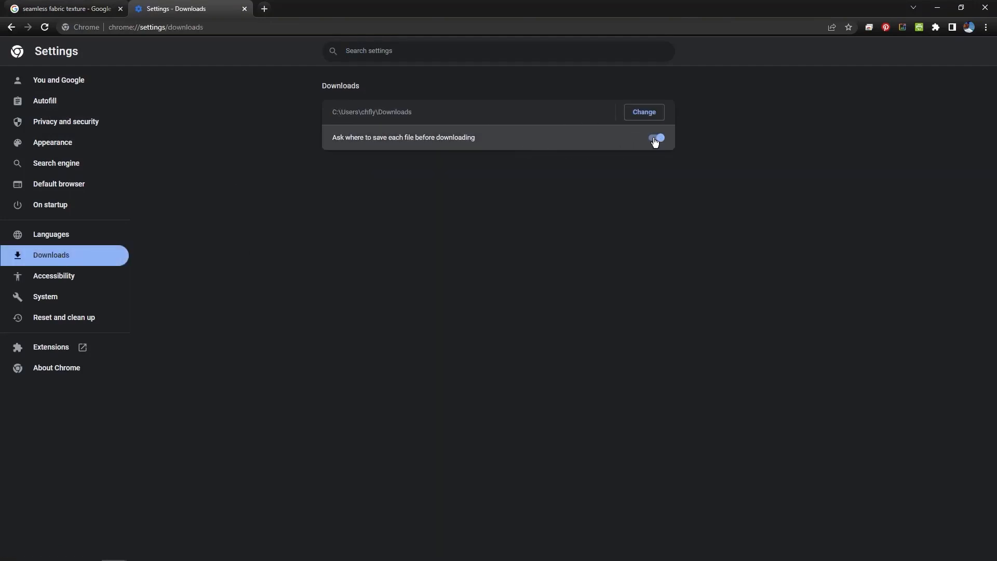
left_click(63, 9)
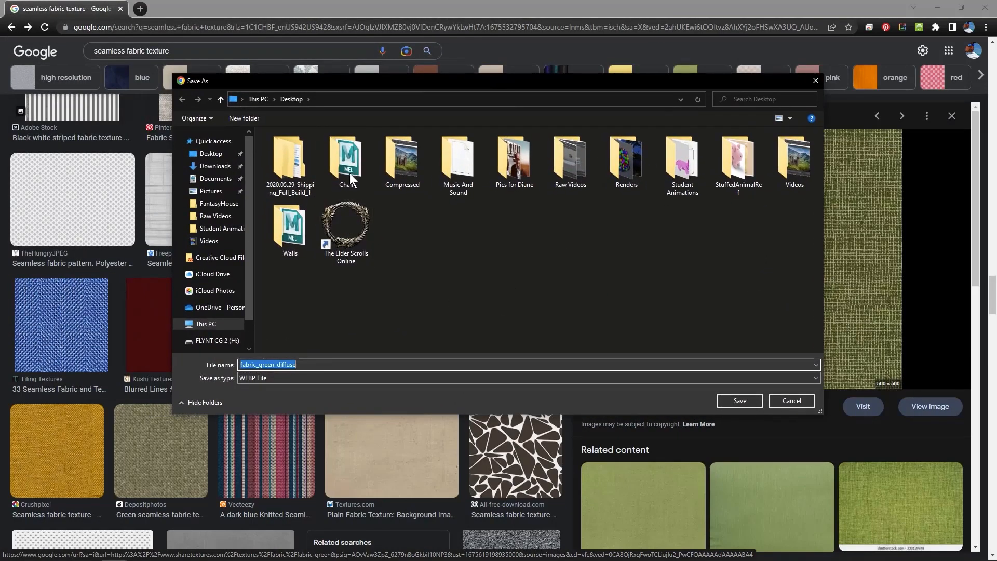
mouse_move(453, 95)
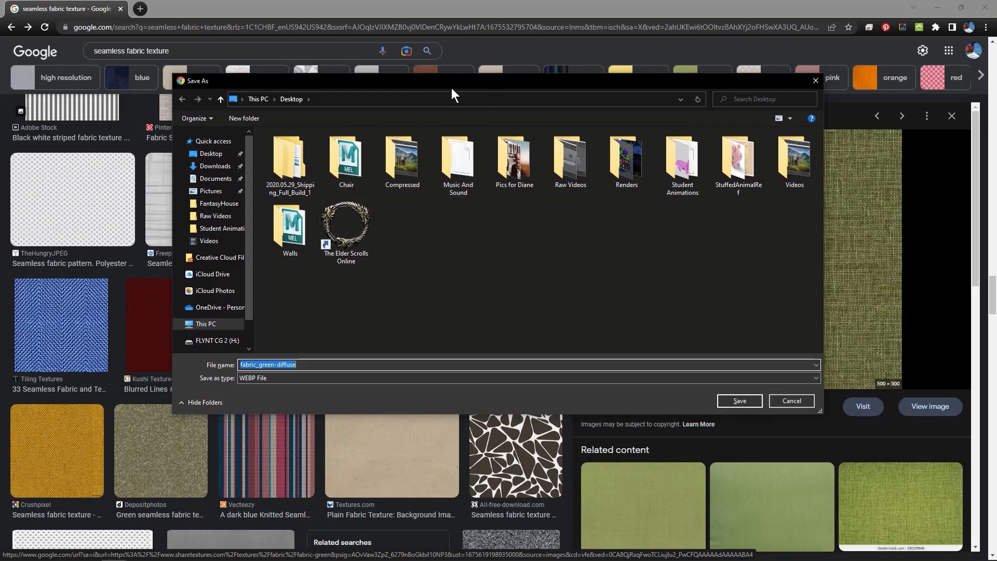
Save the green fabric as fabric_green-diffuse in Chair > sourceimages.
double_click(346, 159)
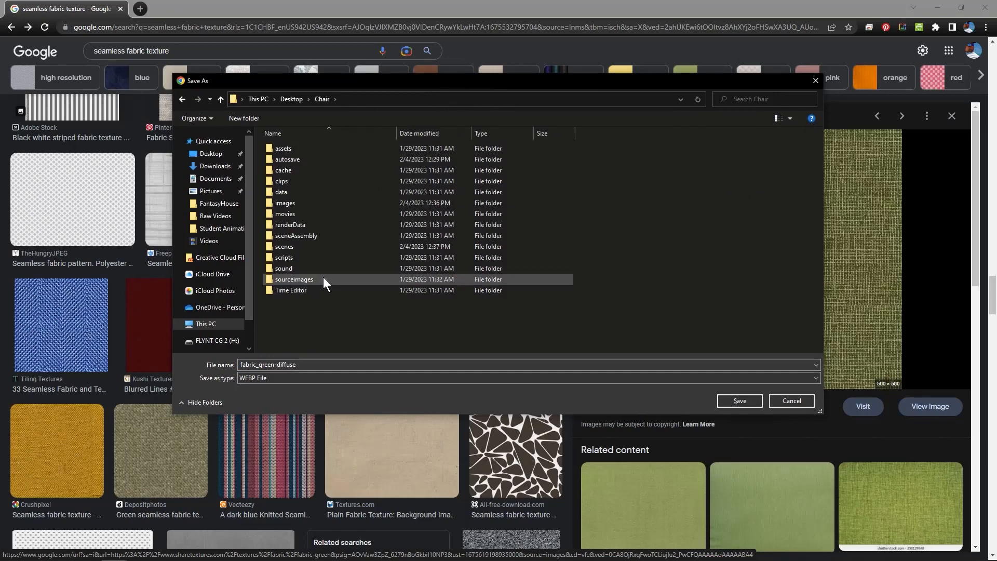
double_click(292, 279)
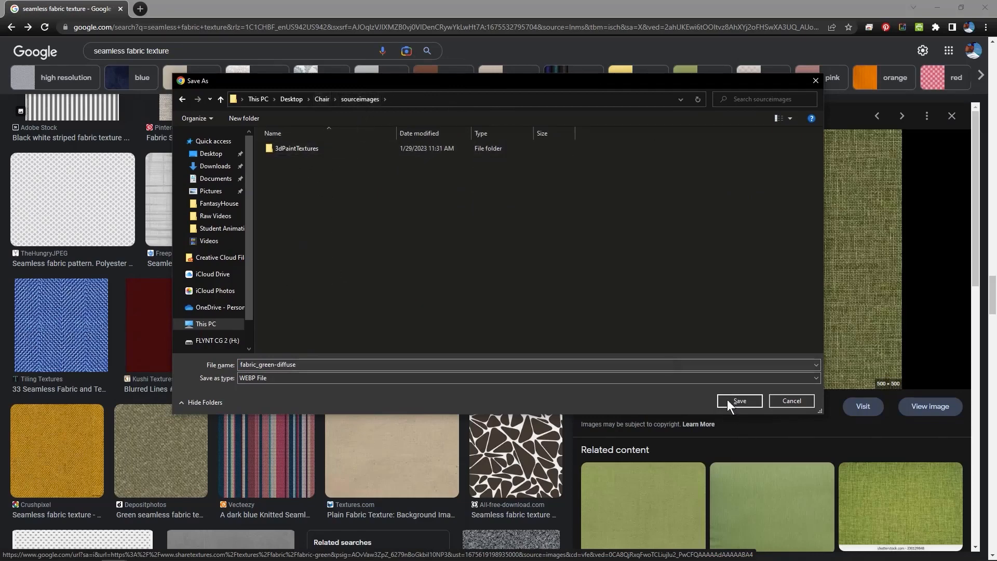
left_click(738, 401)
type("polished wood texture seamless")
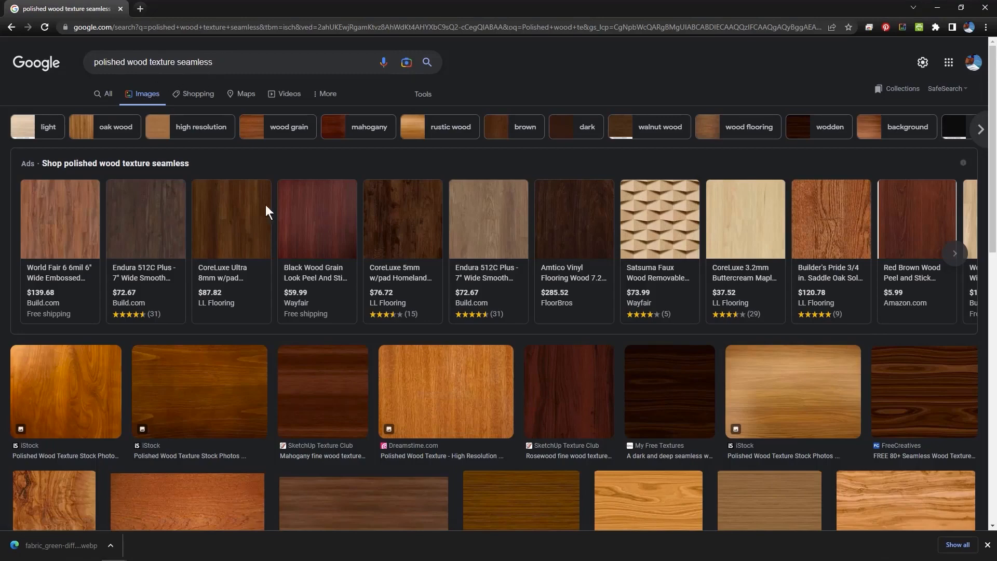
Find the dark brown Unsplash polished wood texture and save it into sourceimages.
scroll("down", 3)
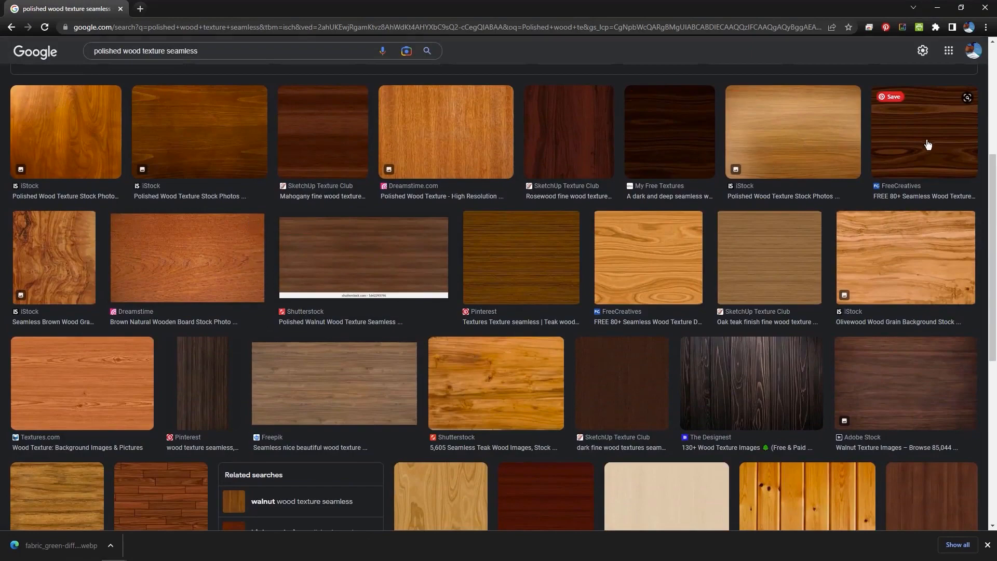
scroll("down", 3)
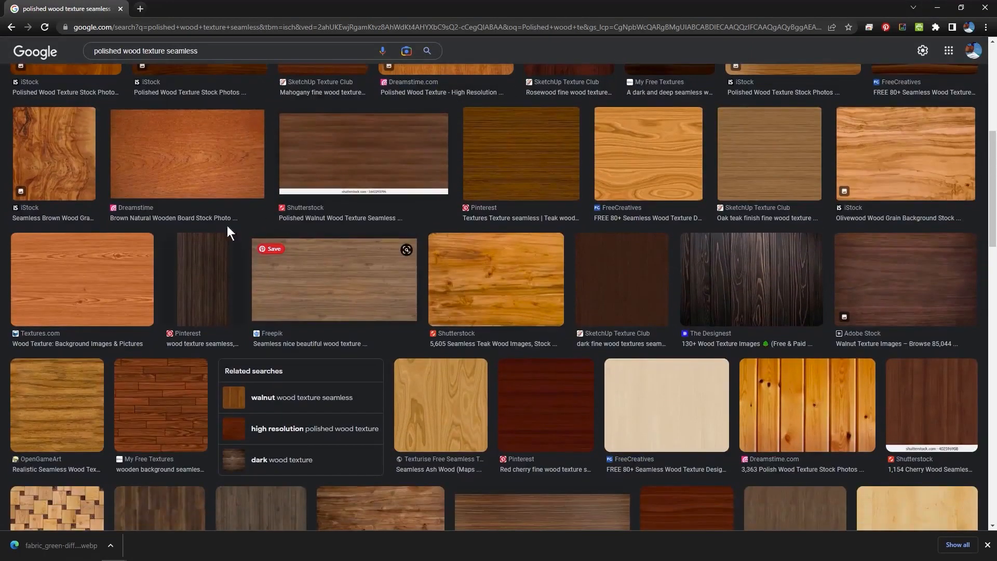
mouse_move(913, 288)
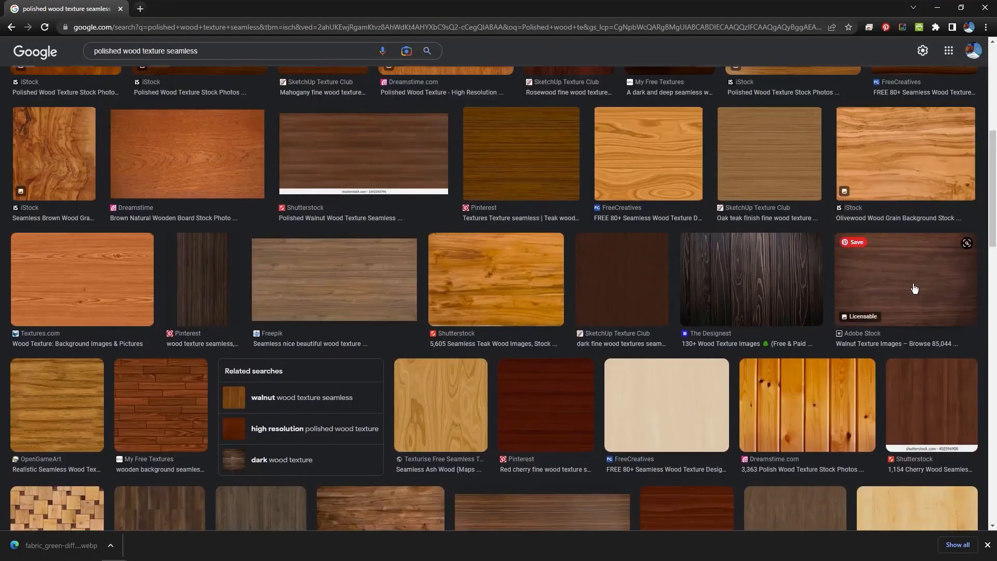
scroll("down", 3)
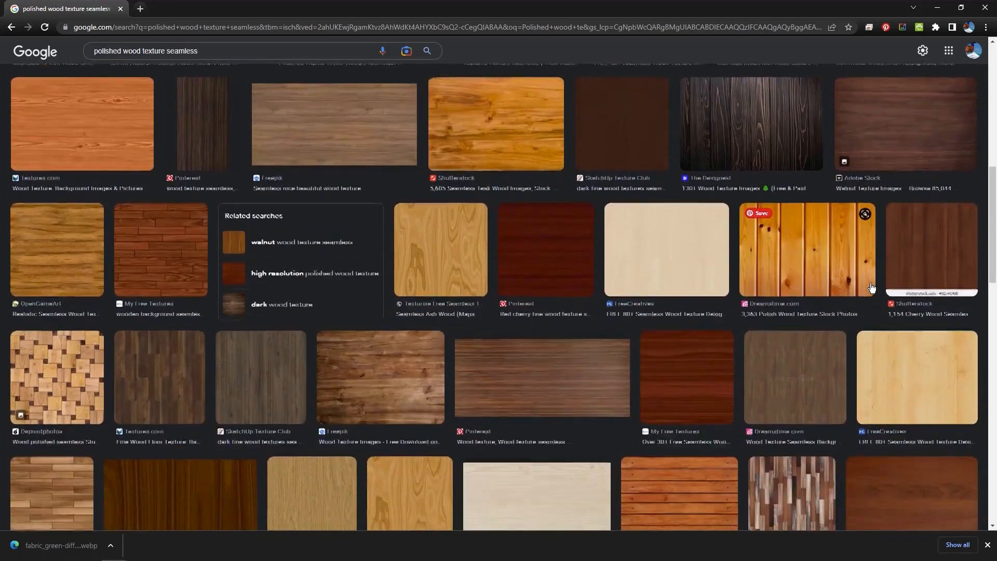
scroll("down", 3)
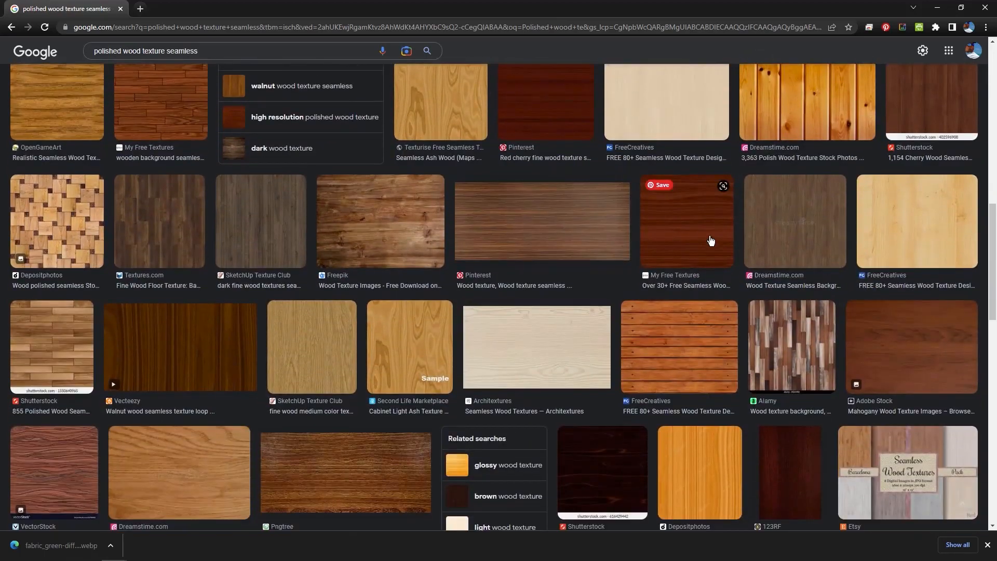
scroll("down", 3)
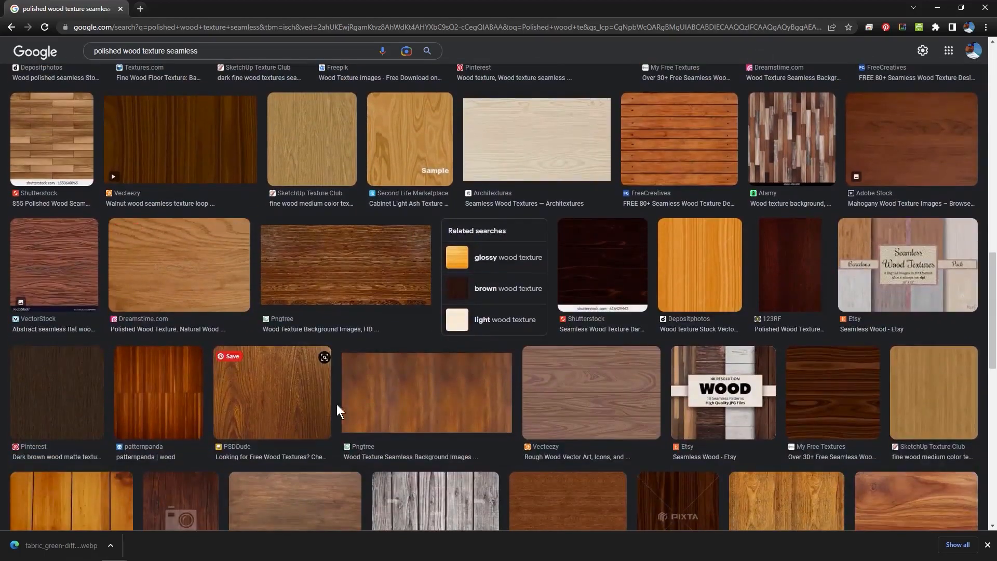
scroll("down", 3)
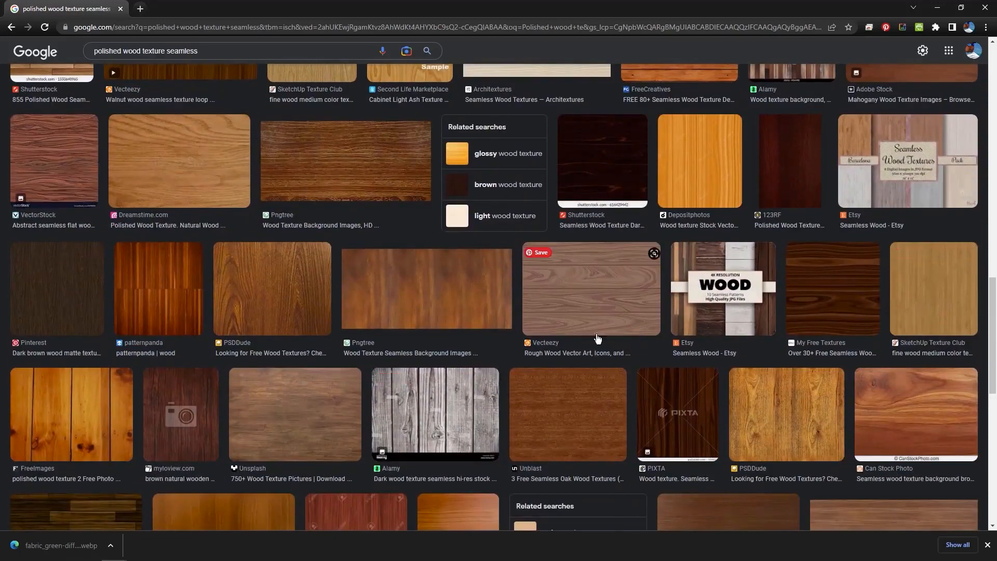
scroll("down", 3)
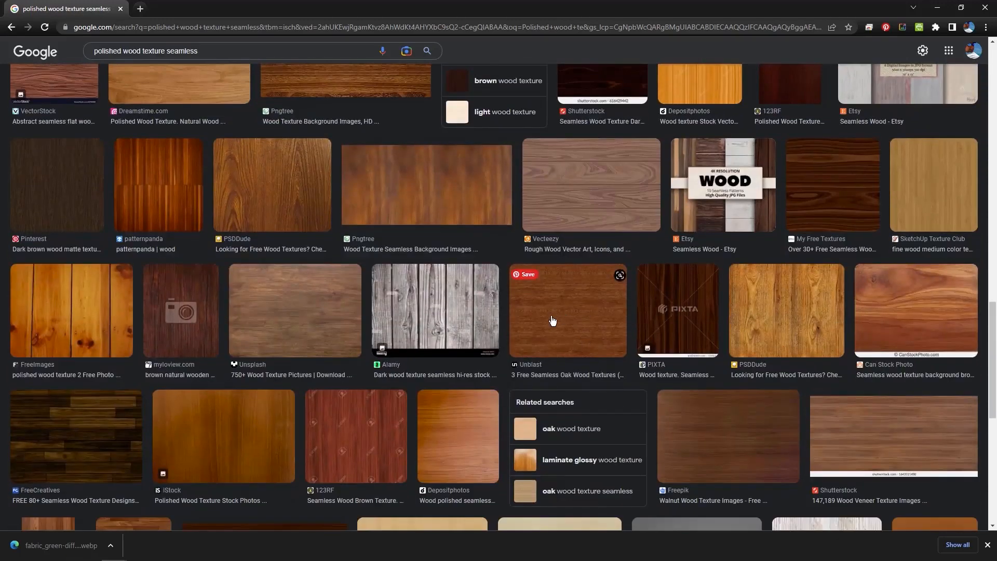
scroll("down", 3)
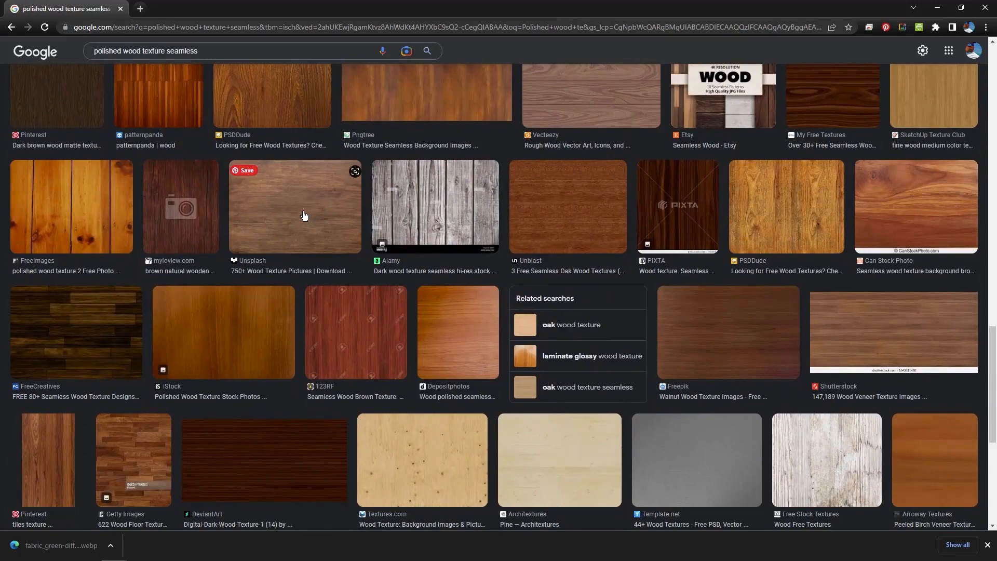
left_click(294, 207)
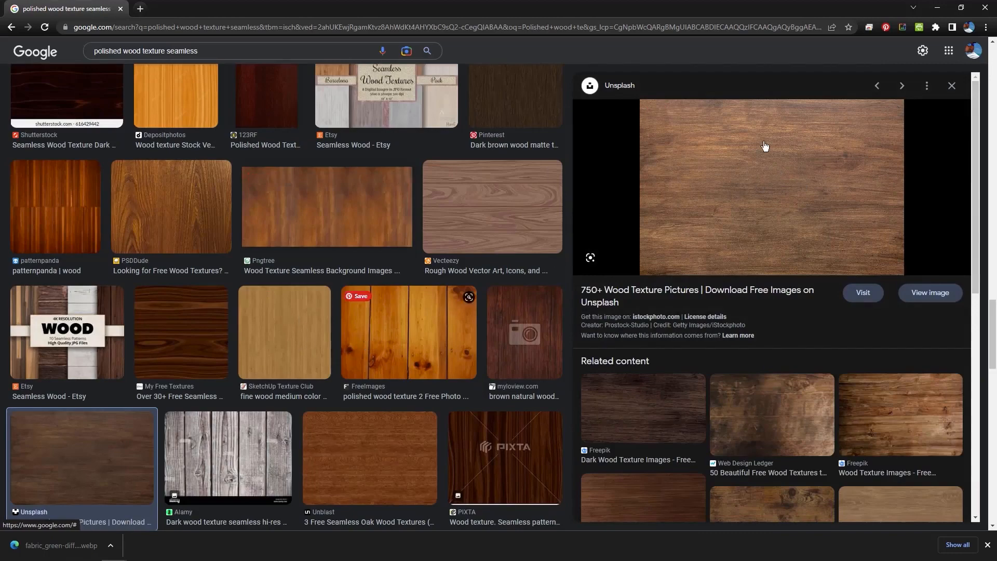
mouse_move(346, 329)
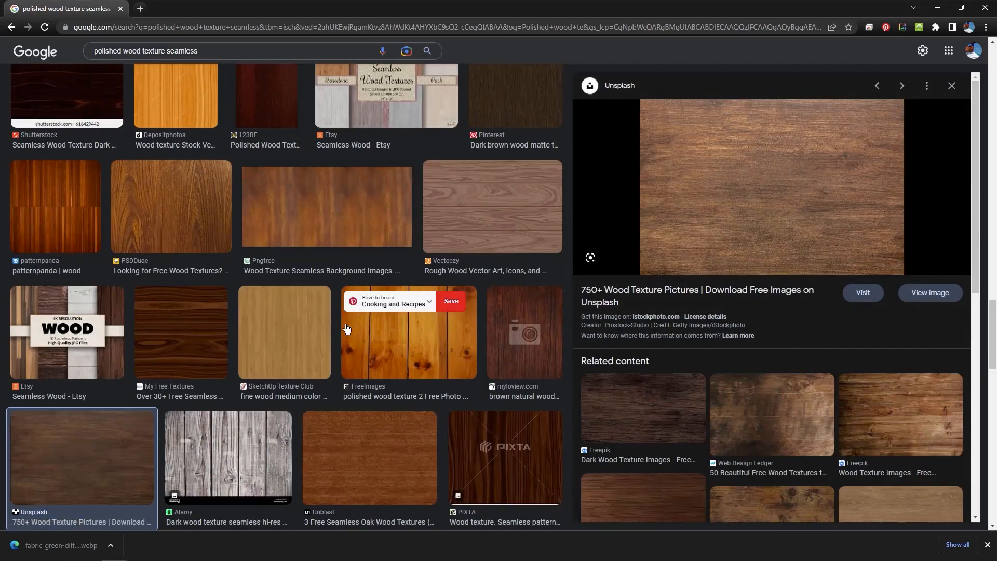
scroll("down", 3)
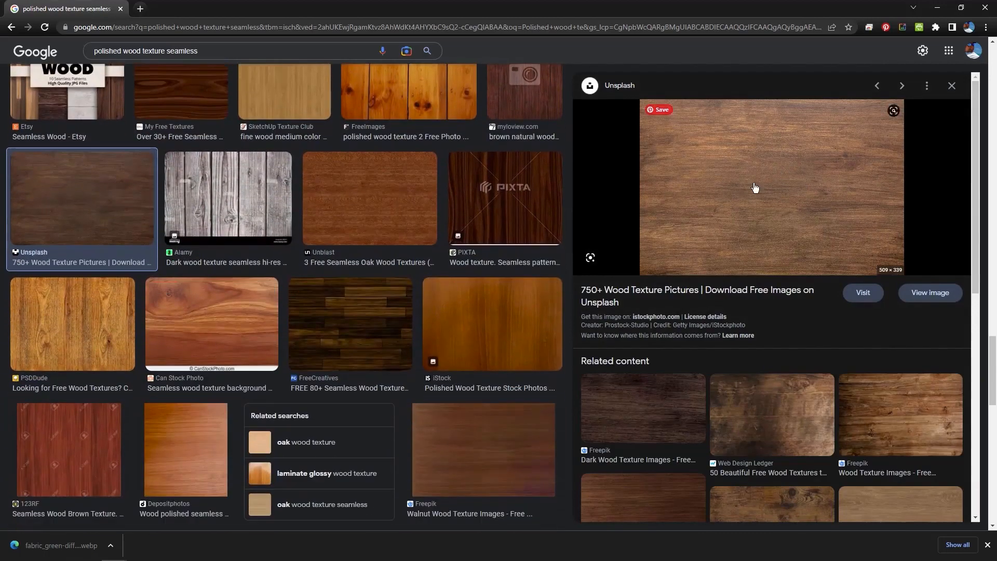
right_click(754, 187)
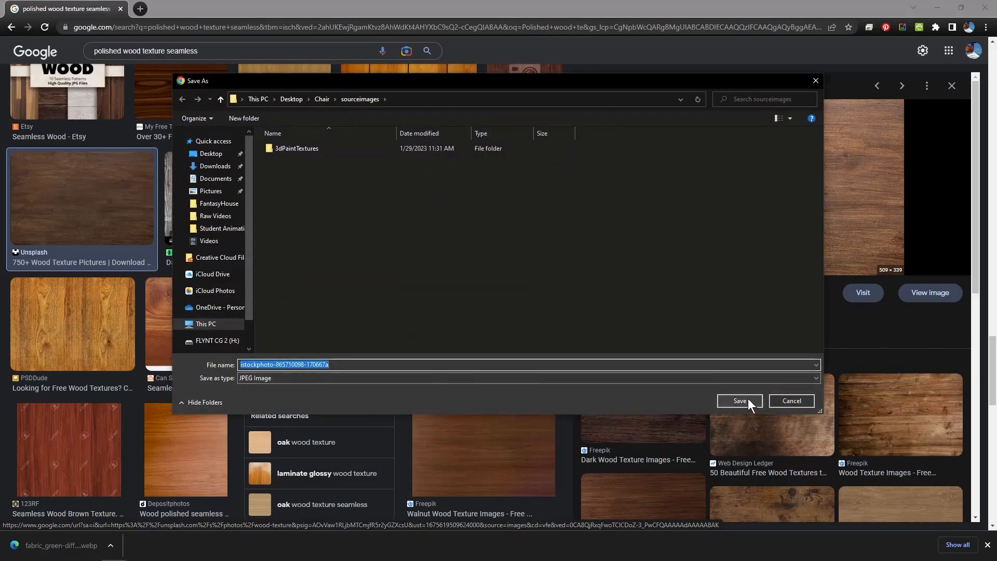
left_click(738, 401)
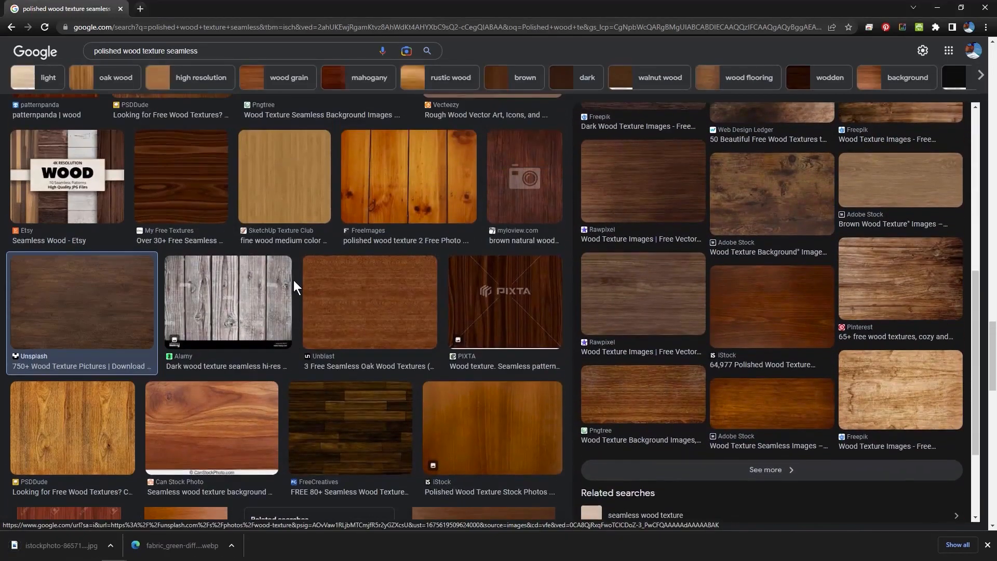
Preview the fine medium-colour wood texture and bring up its save options.
scroll("down", 3)
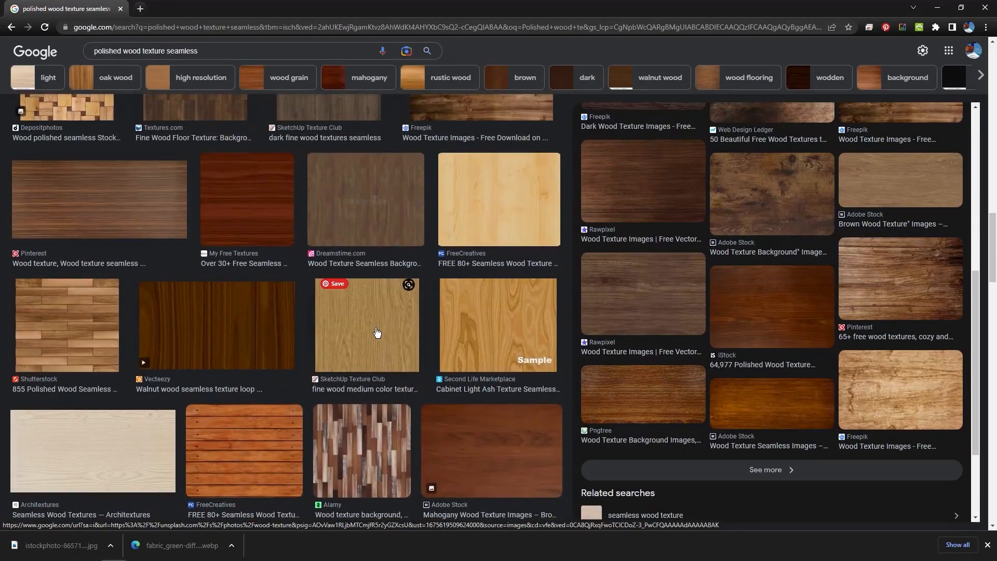
left_click(365, 324)
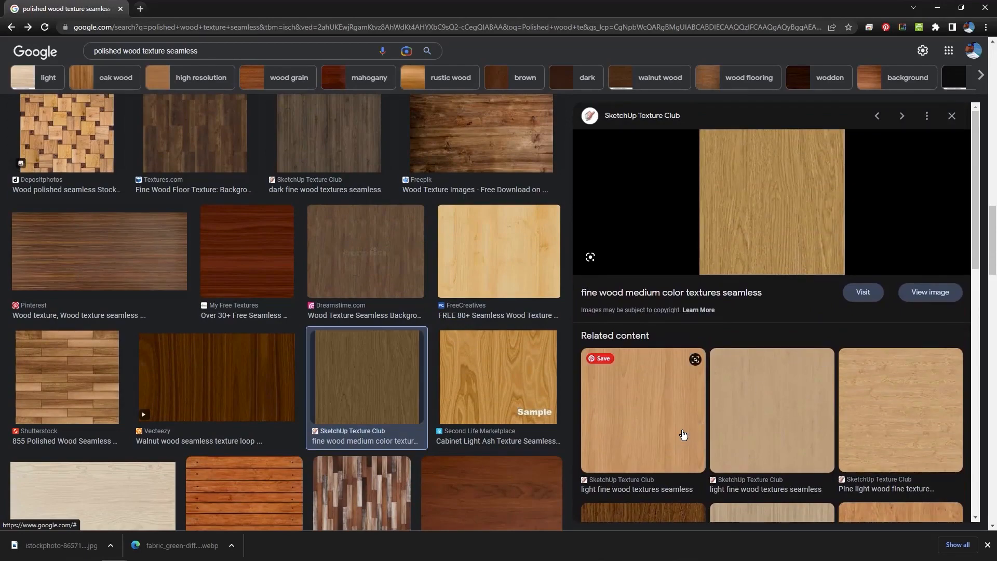
right_click(771, 202)
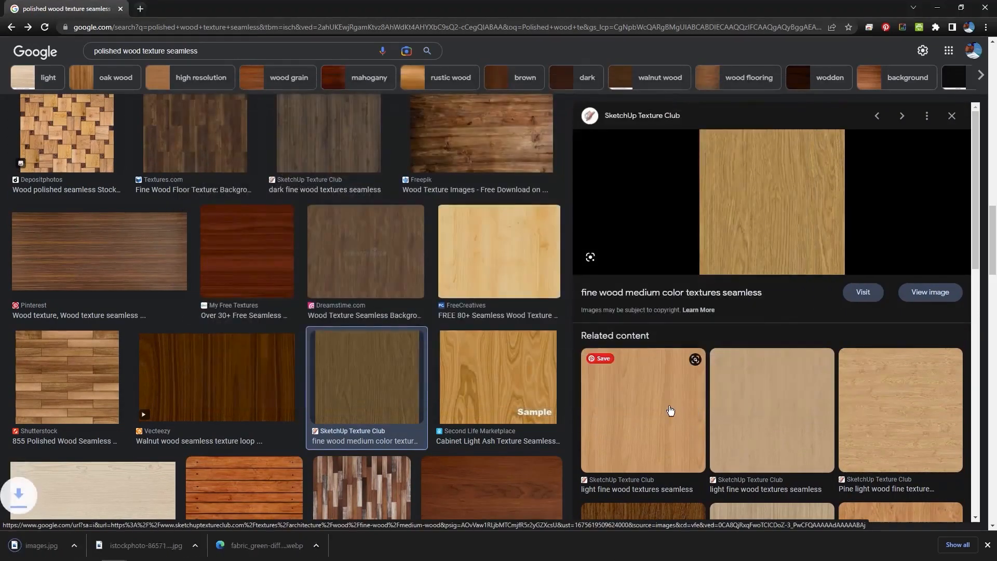
right_click(771, 202)
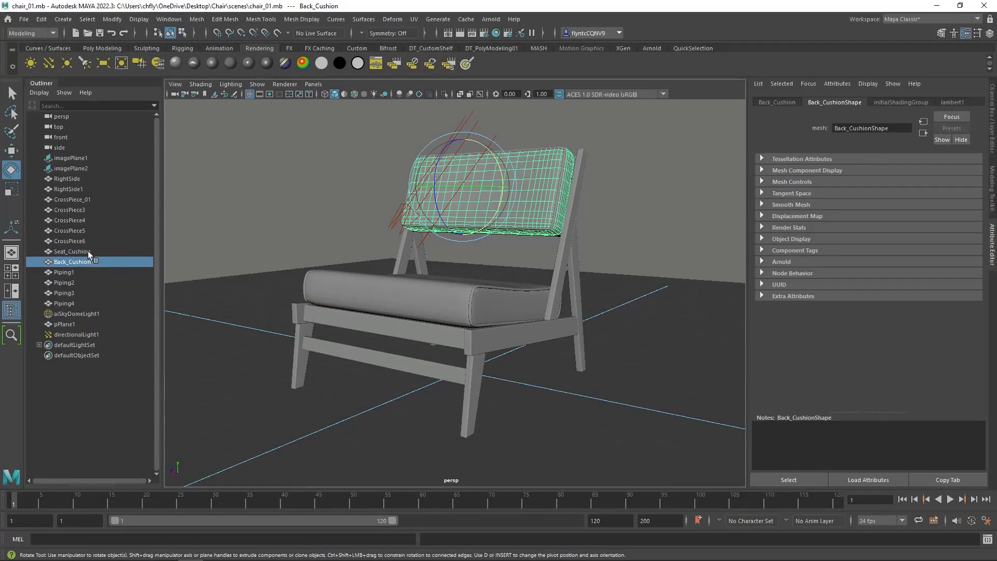
Select Seat_Cushion, Back_Cushion and Piping1–4 together in the Outliner.
left_click(71, 251)
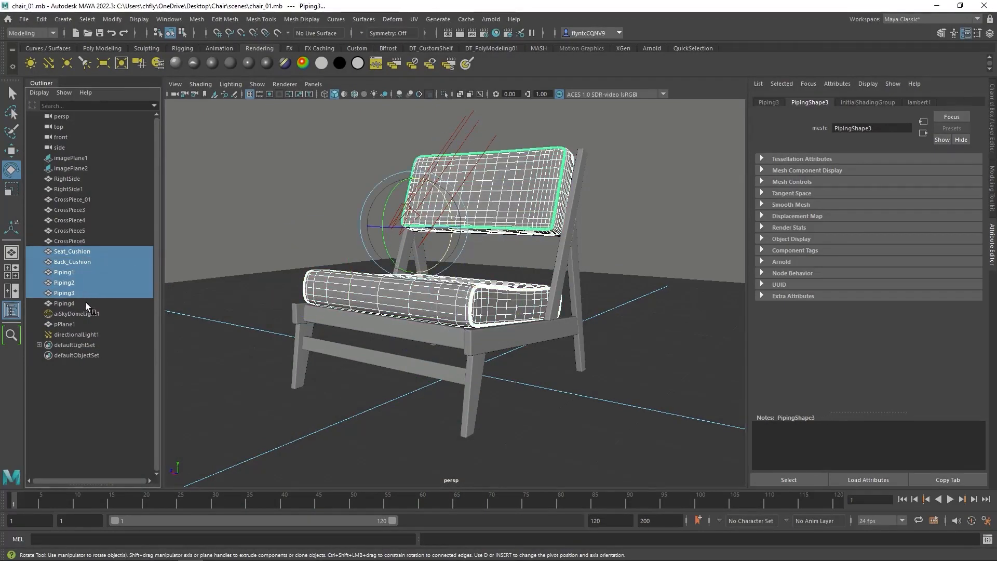
left_click(64, 304)
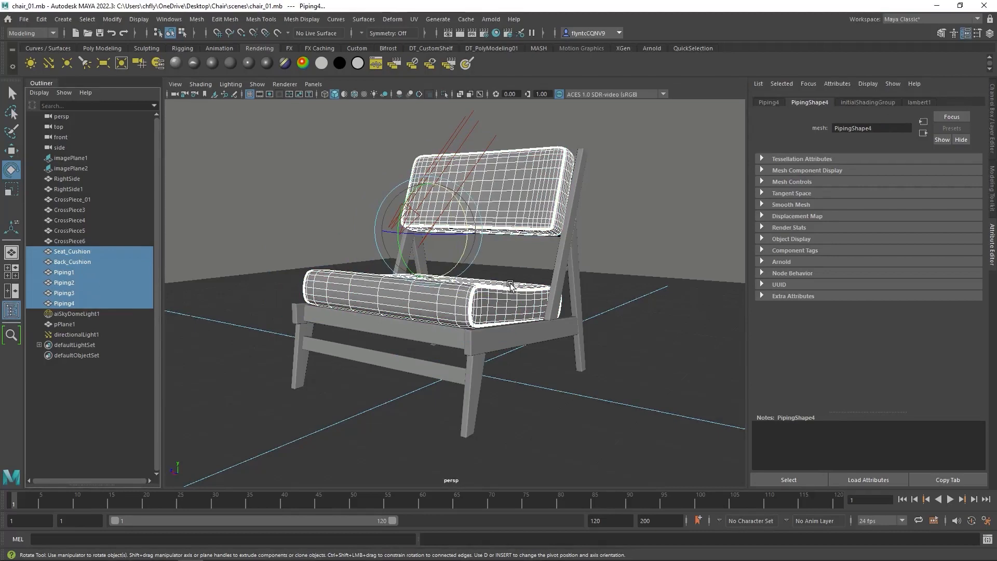
mouse_move(486, 135)
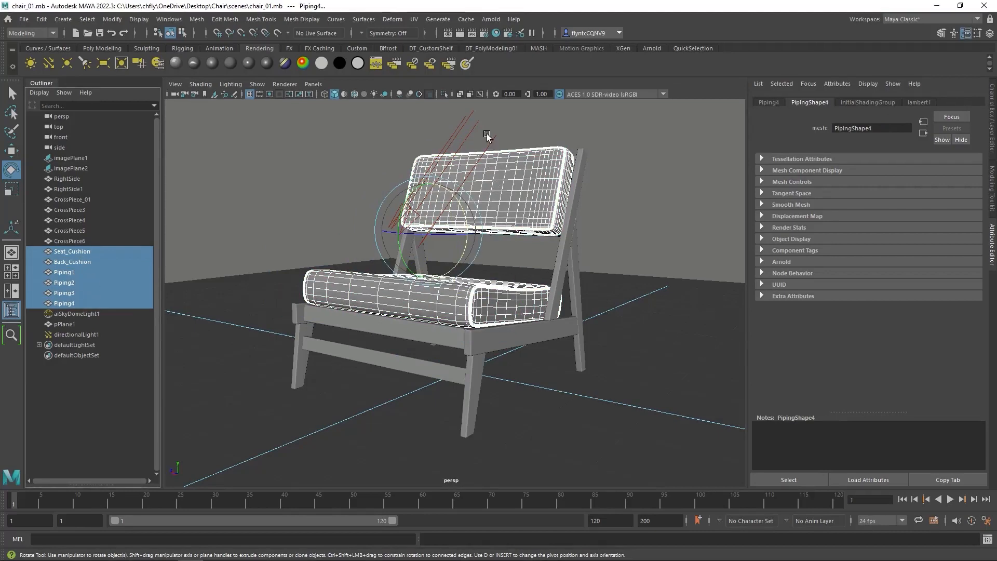
Assign a new Arnold aiStandardSurface material to the selected cushions and piping.
right_click(487, 135)
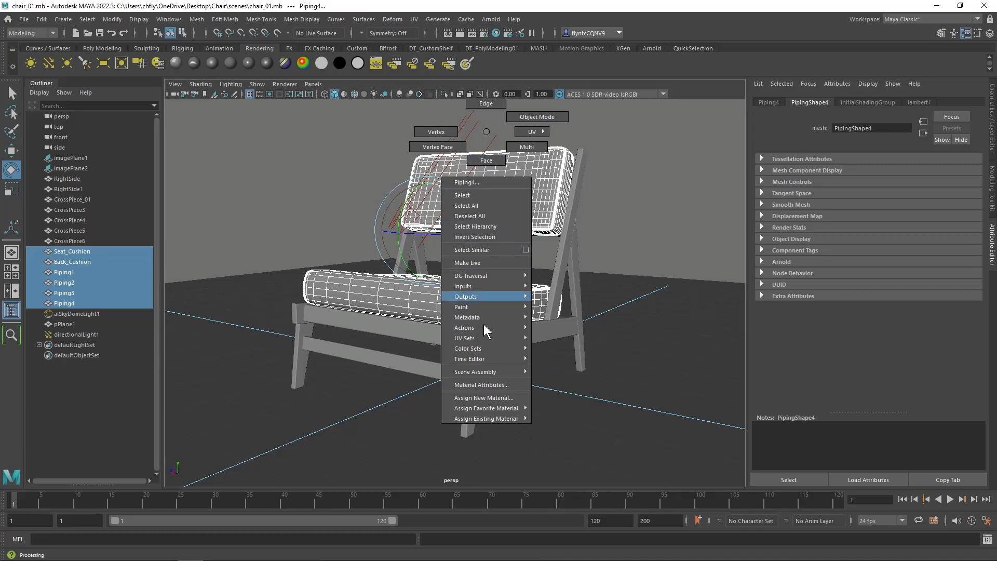
left_click(484, 397)
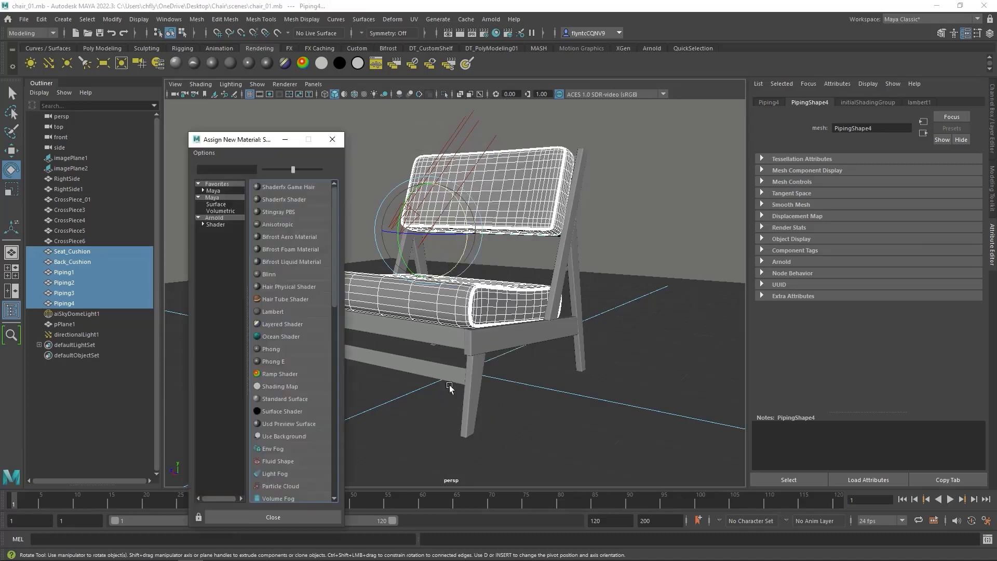
left_click(214, 218)
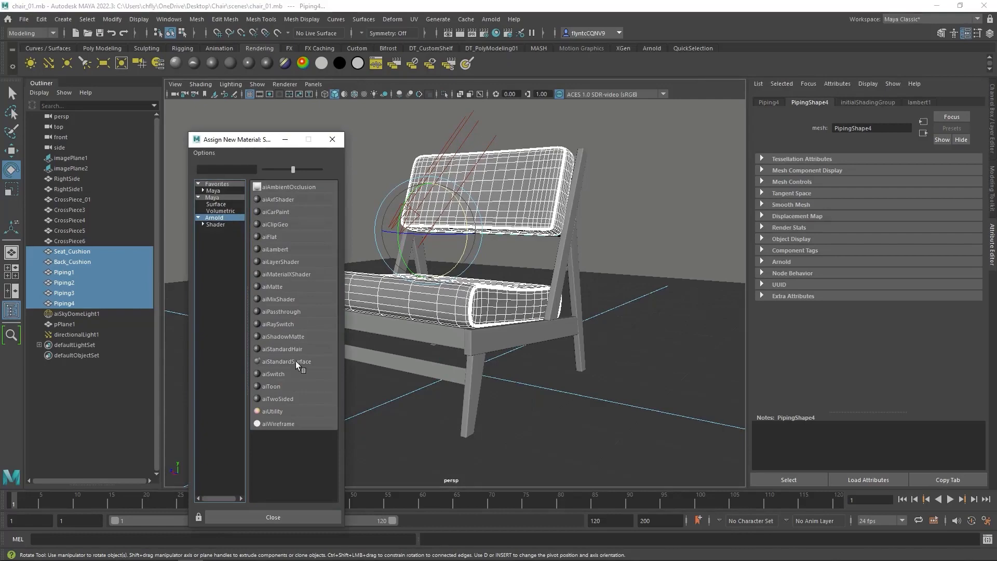
left_click(286, 348)
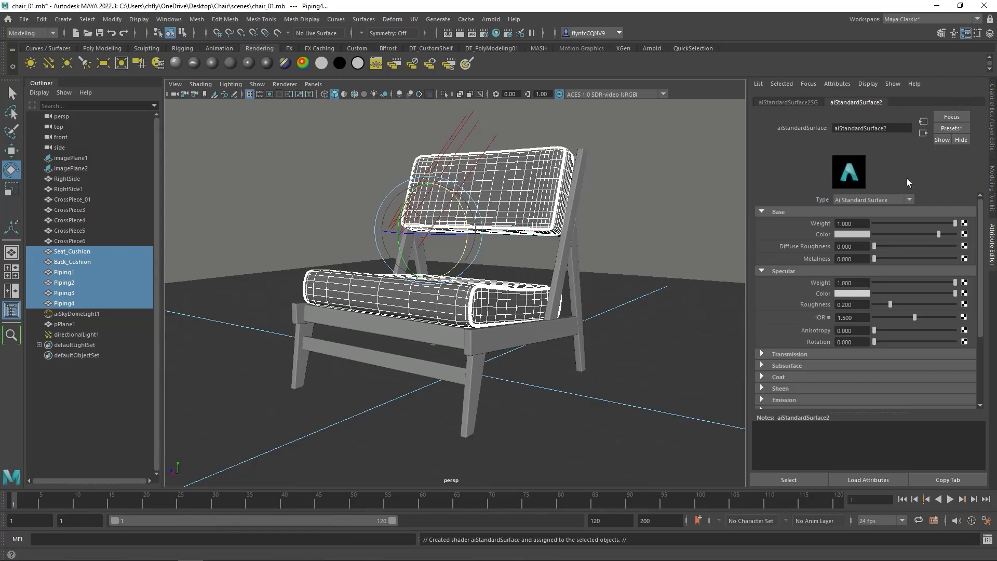
mouse_move(858, 108)
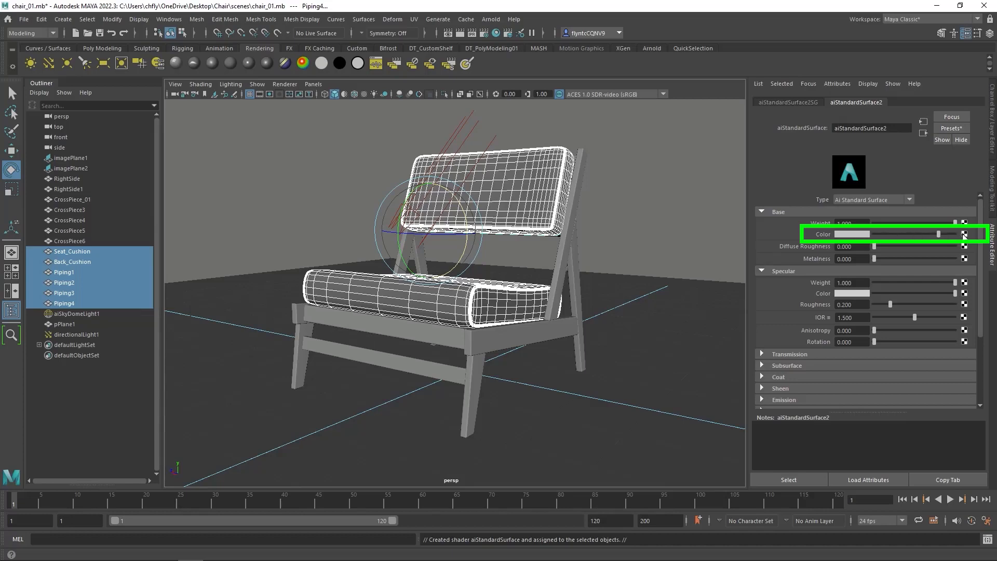
Map the material's Base Color to a new 2D File texture node.
left_click(964, 234)
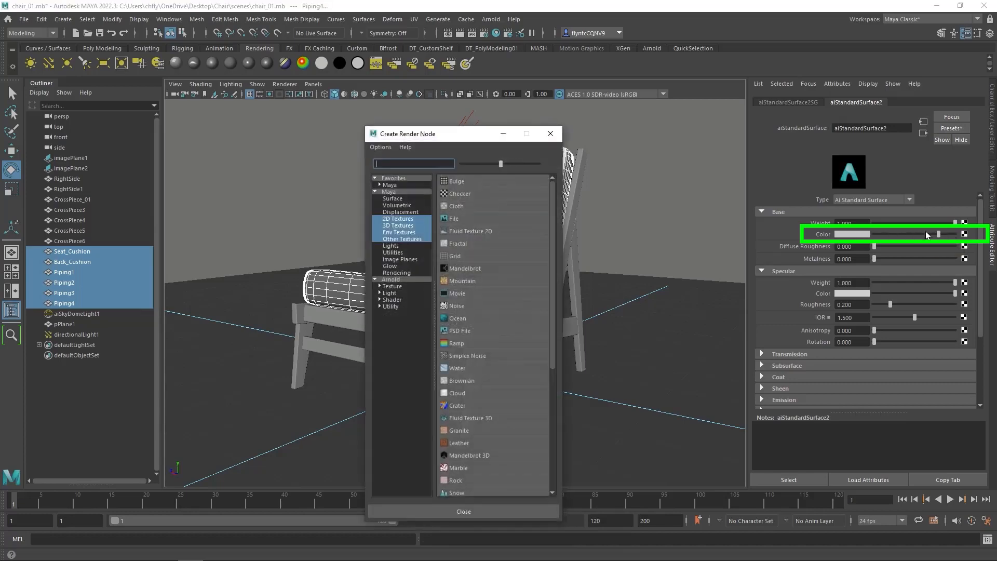
left_click(397, 219)
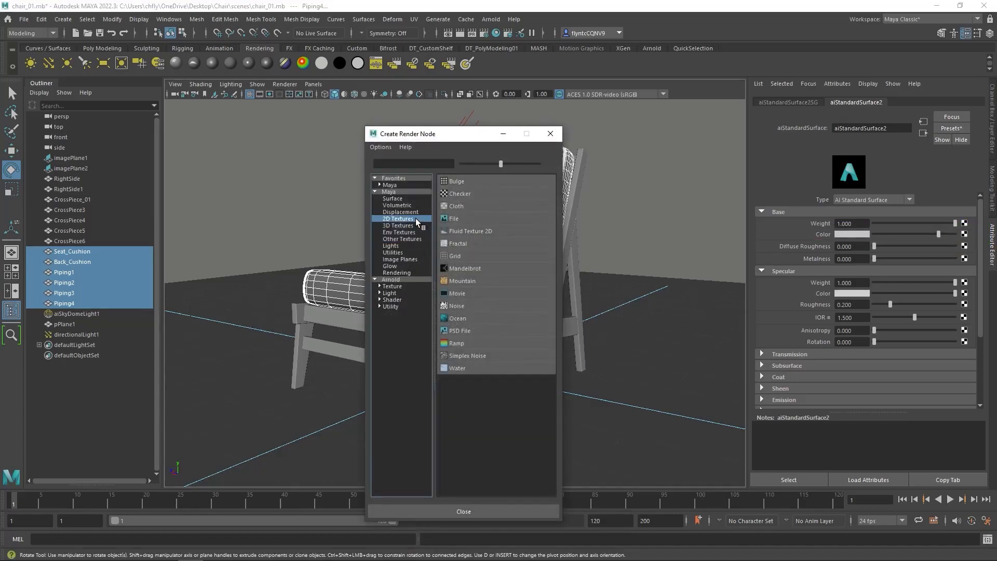
left_click(454, 218)
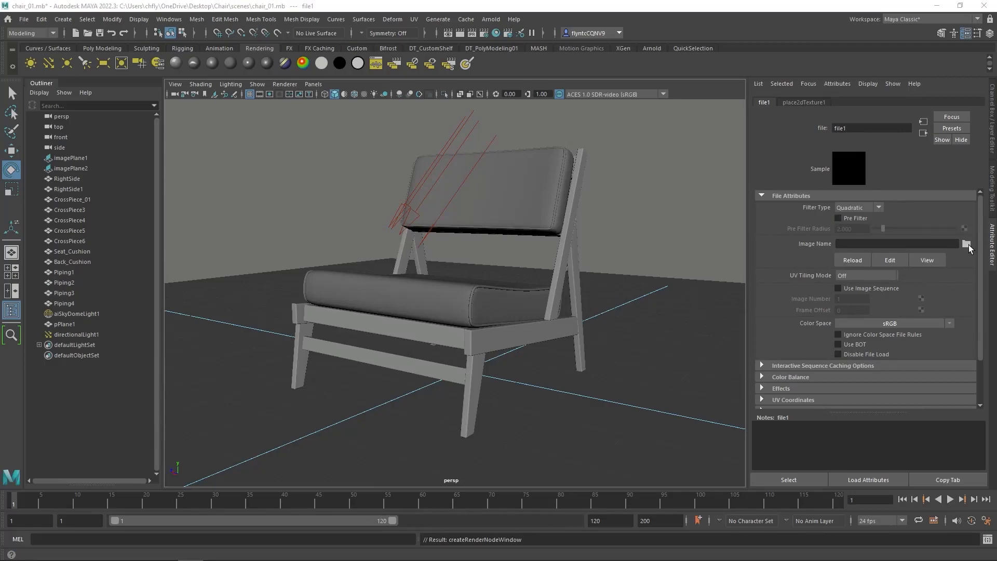
Load the green seamless carpet jpg from sourceimages as the cushion texture image.
left_click(966, 244)
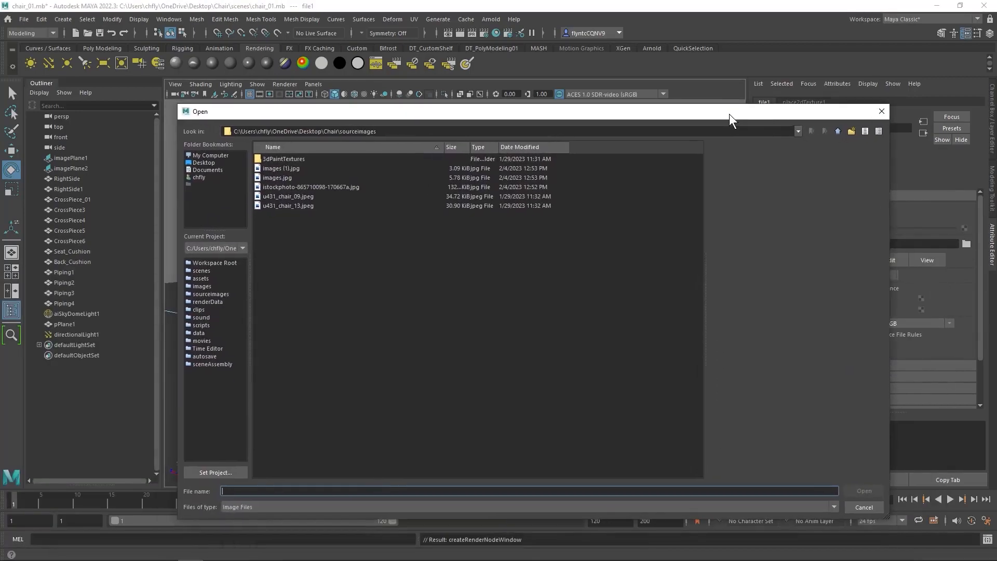
mouse_move(302, 167)
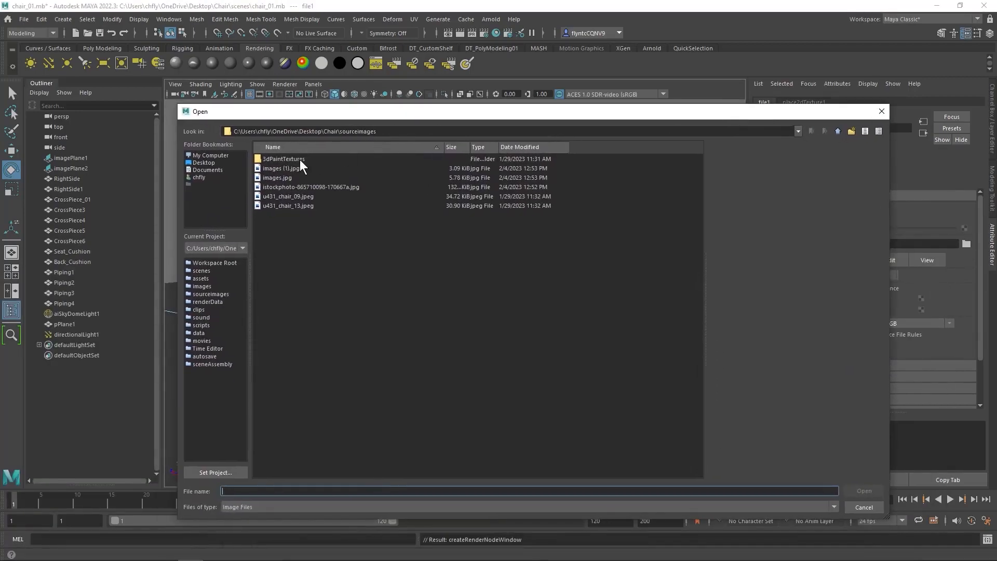
left_click(276, 177)
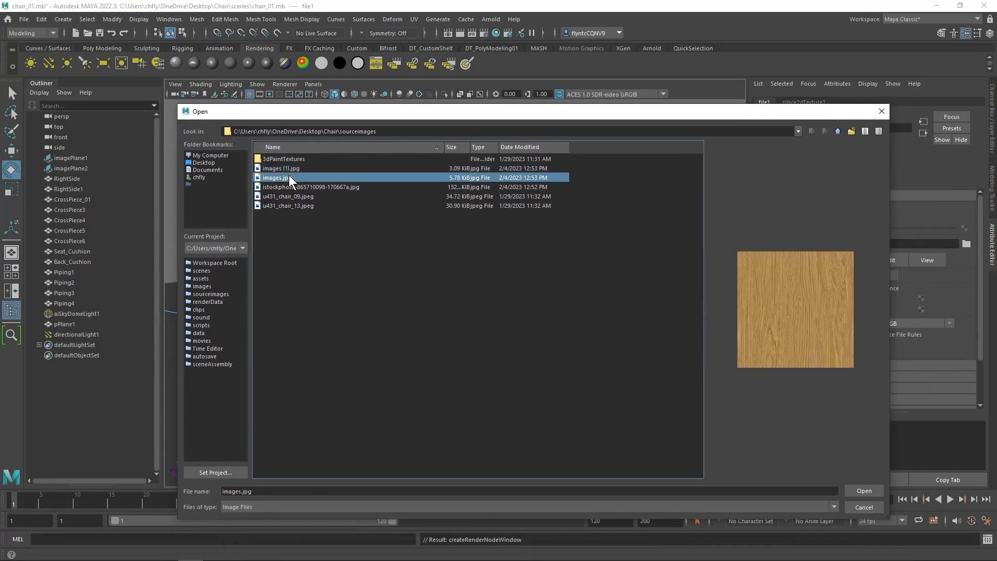
left_click(287, 196)
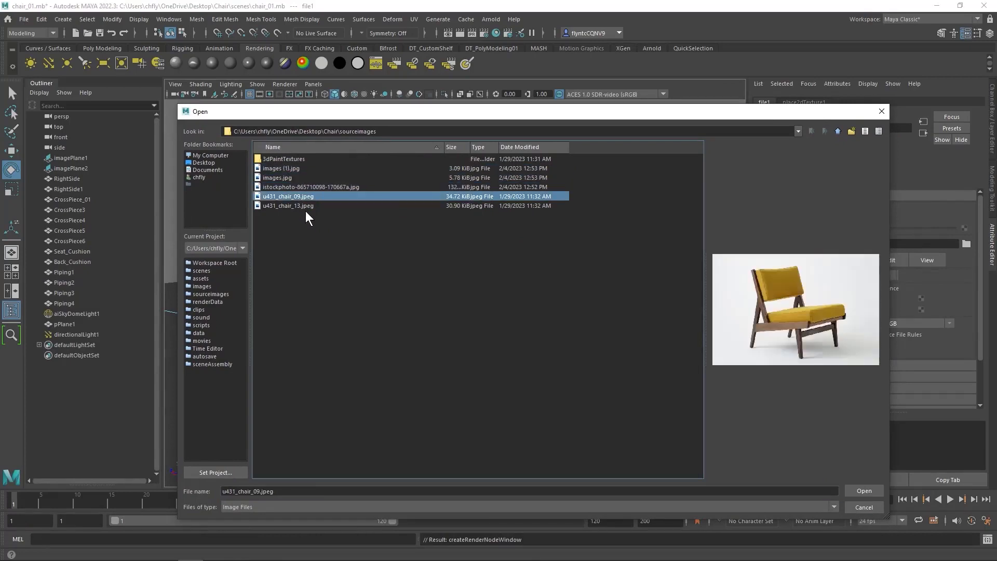
left_click(281, 168)
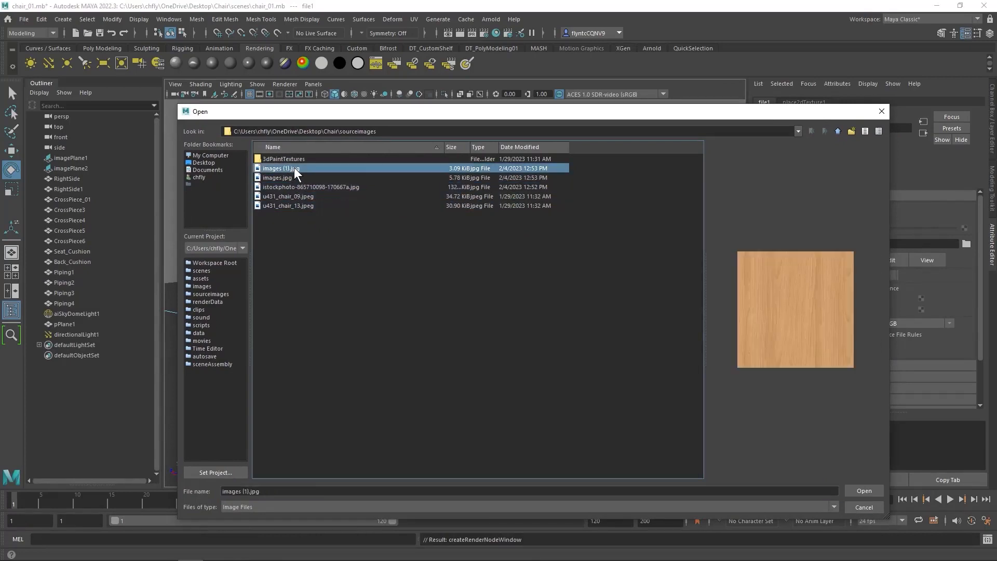
left_click(288, 205)
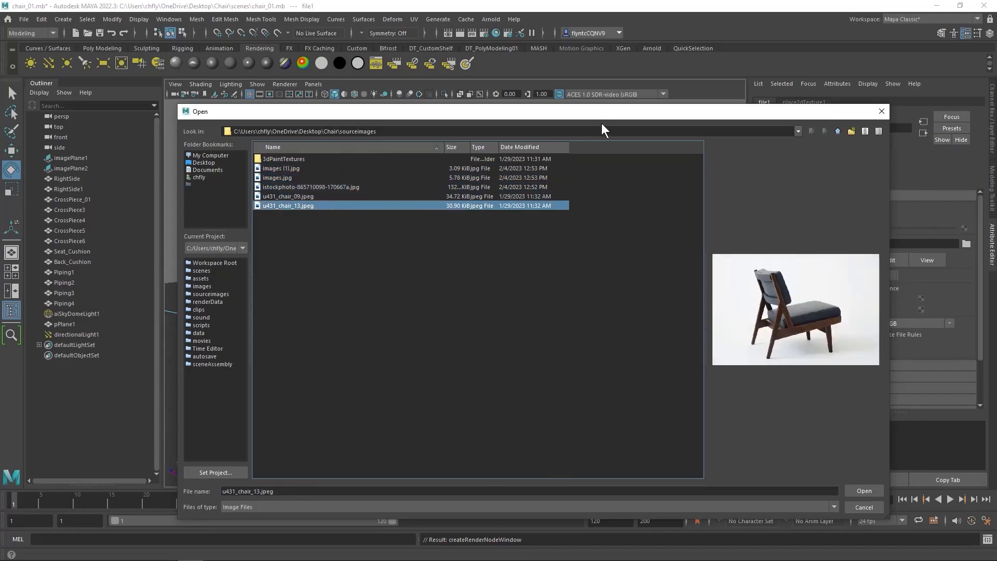
left_click(862, 490)
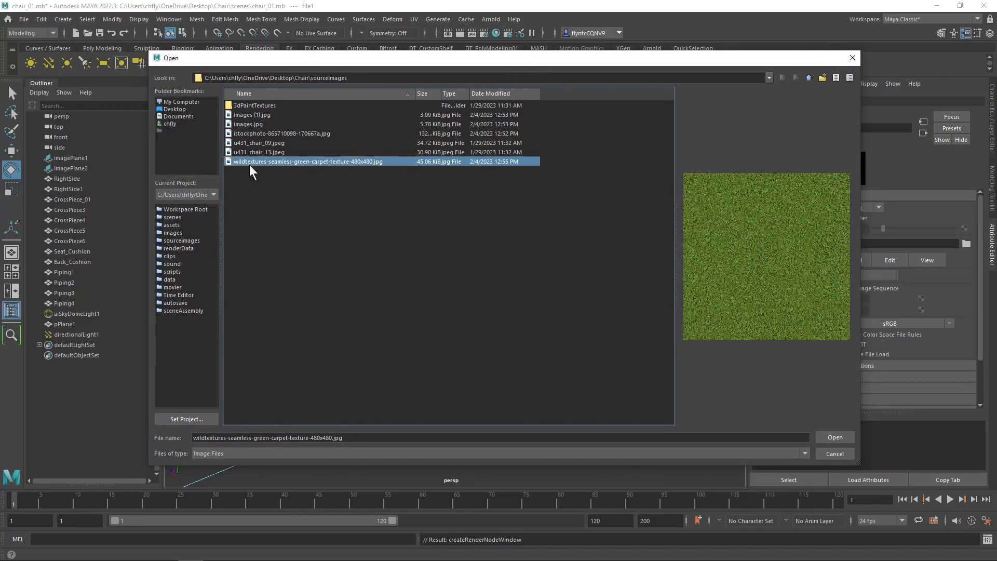
mouse_move(391, 167)
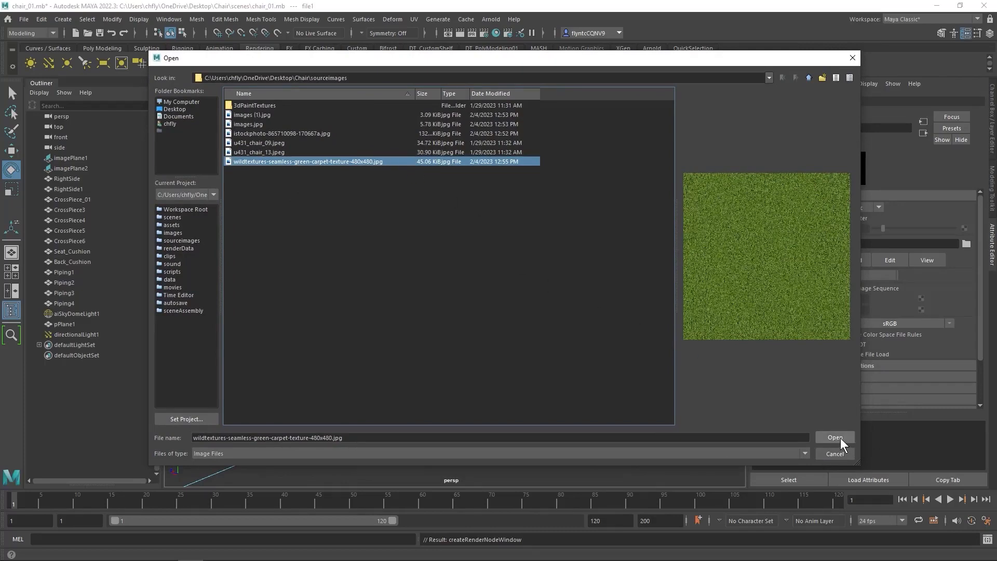
left_click(835, 437)
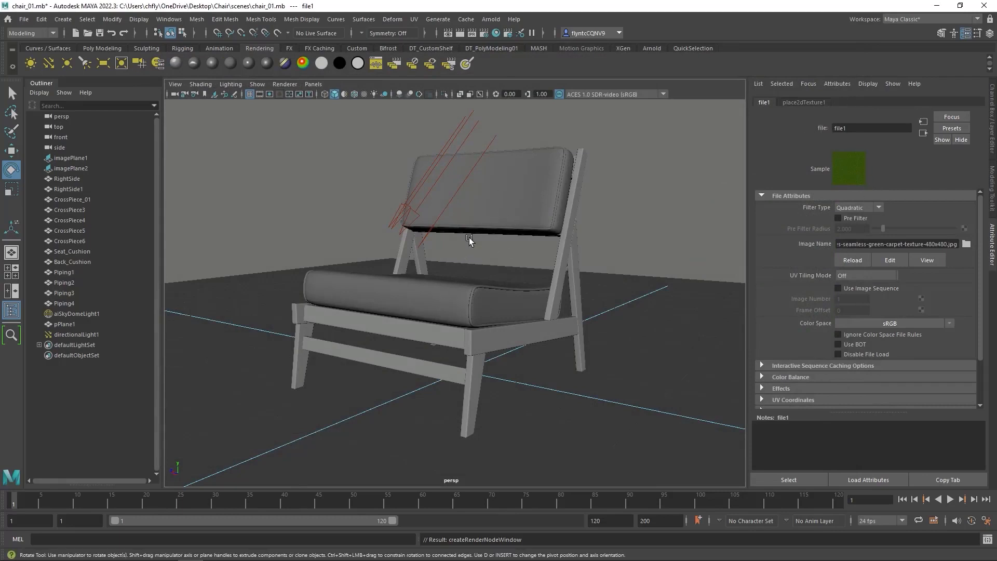
mouse_move(473, 245)
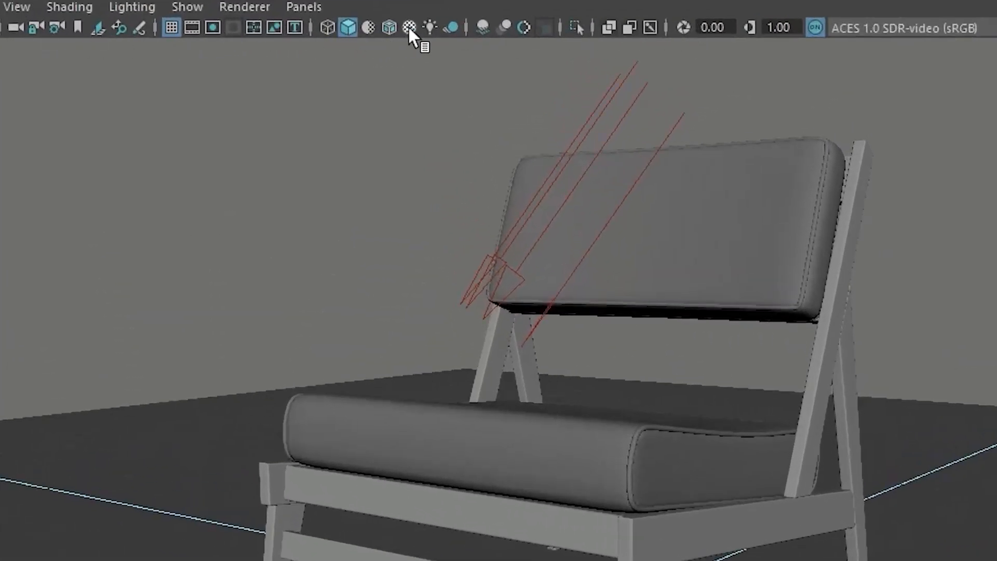
mouse_move(410, 28)
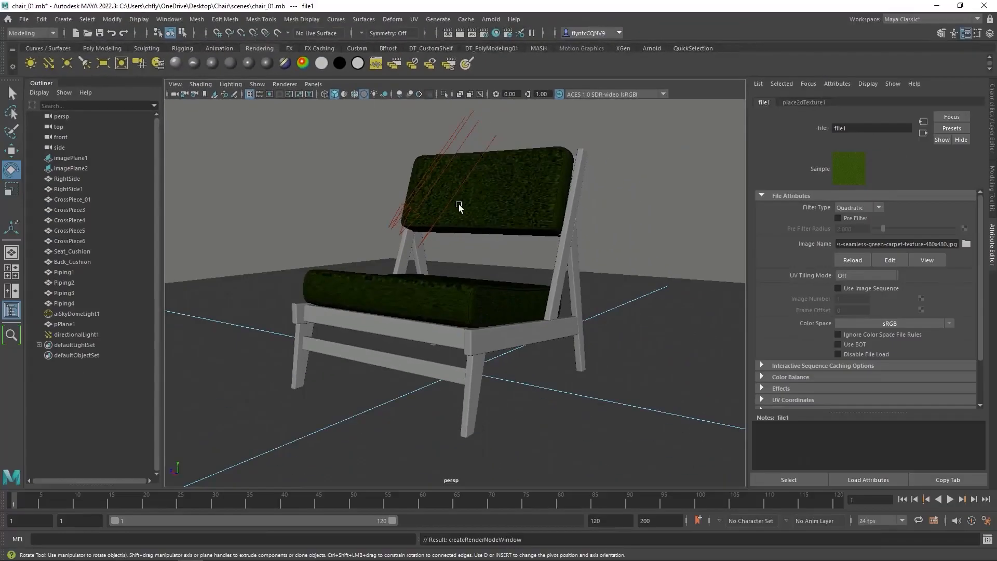
mouse_move(499, 233)
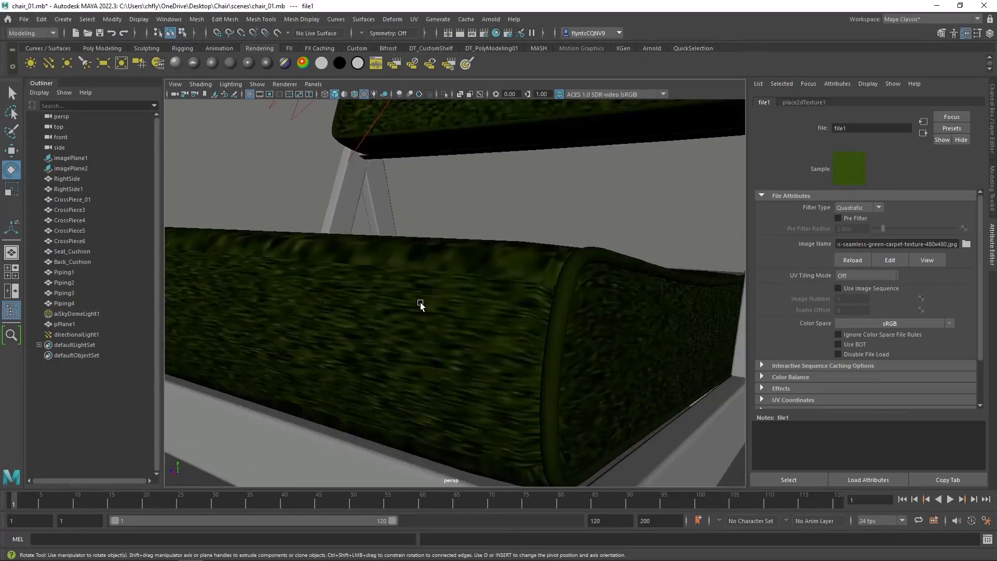
mouse_move(436, 351)
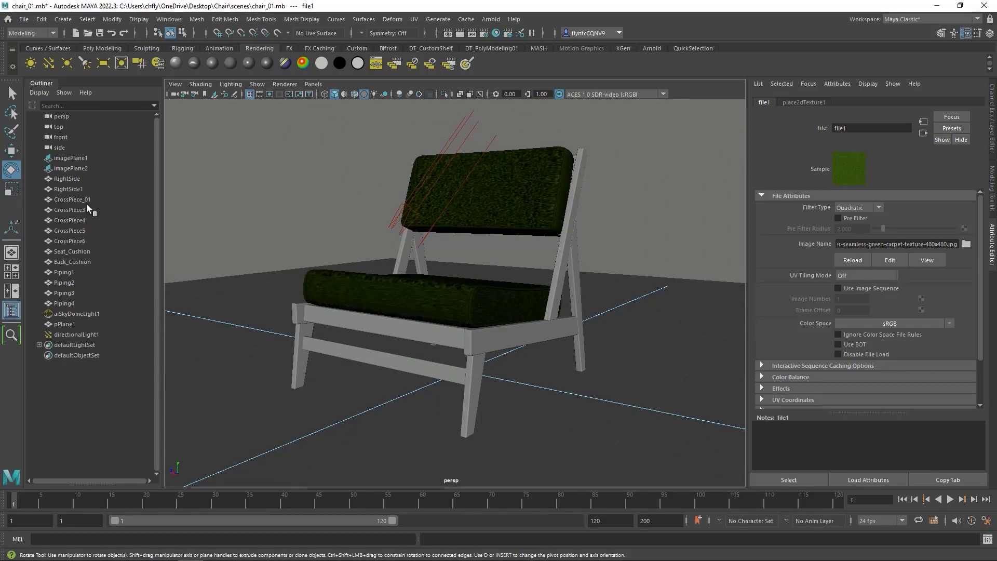
Give RightSide, RightSide1 and CrossPiece_01–6 a new aiStandardSurface with a File texture on Base Color.
left_click(71, 209)
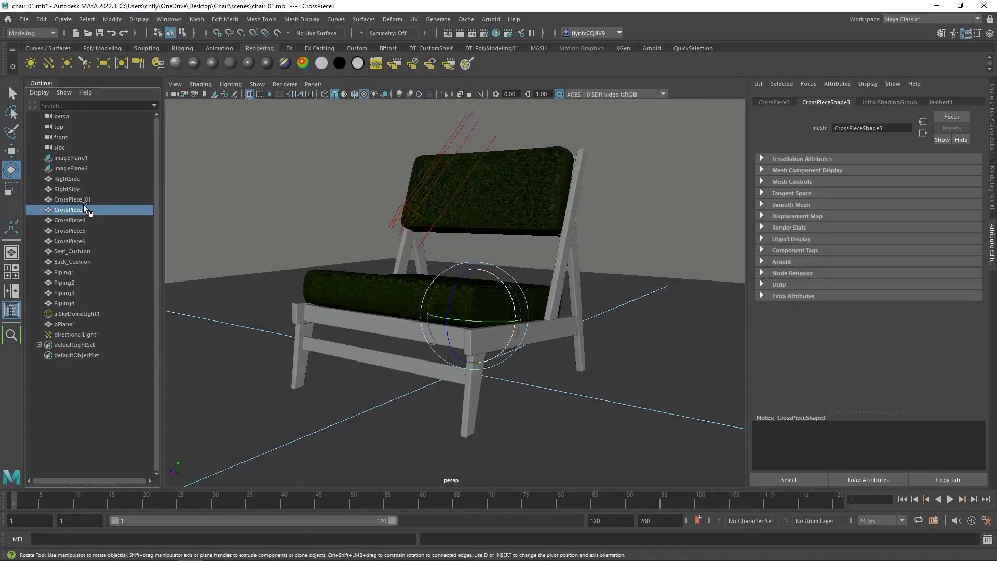
left_click(70, 241)
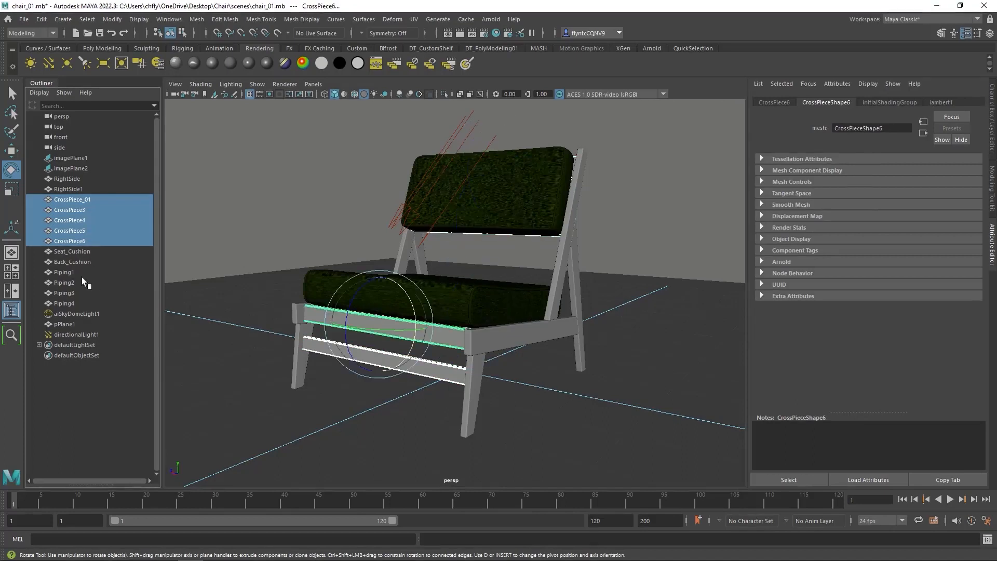
left_click(66, 189)
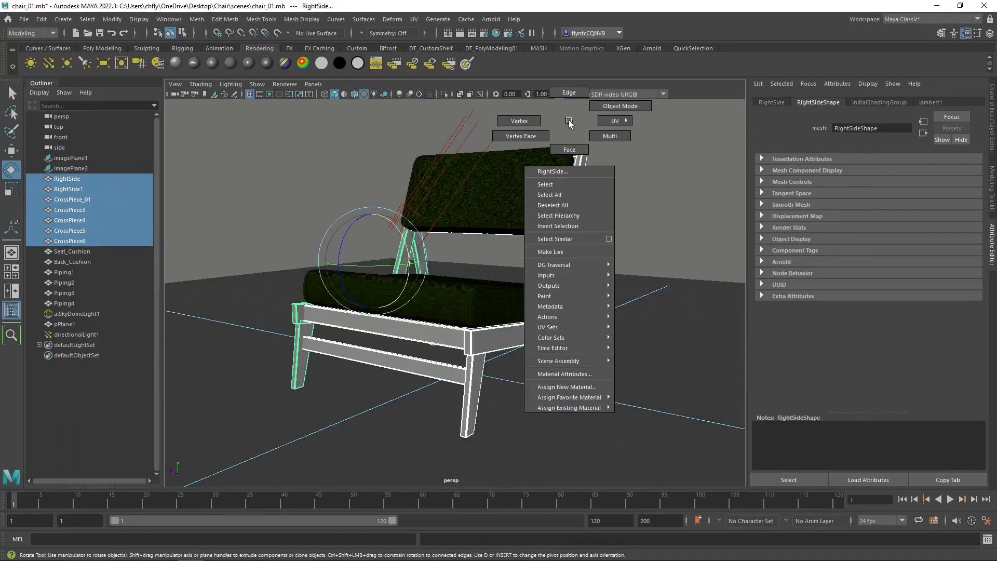
left_click(566, 386)
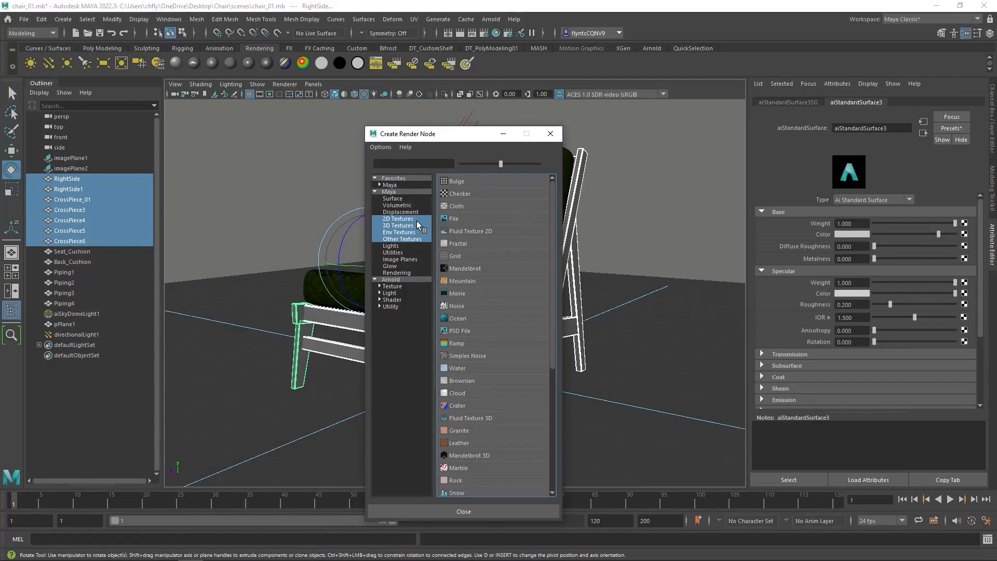
left_click(454, 218)
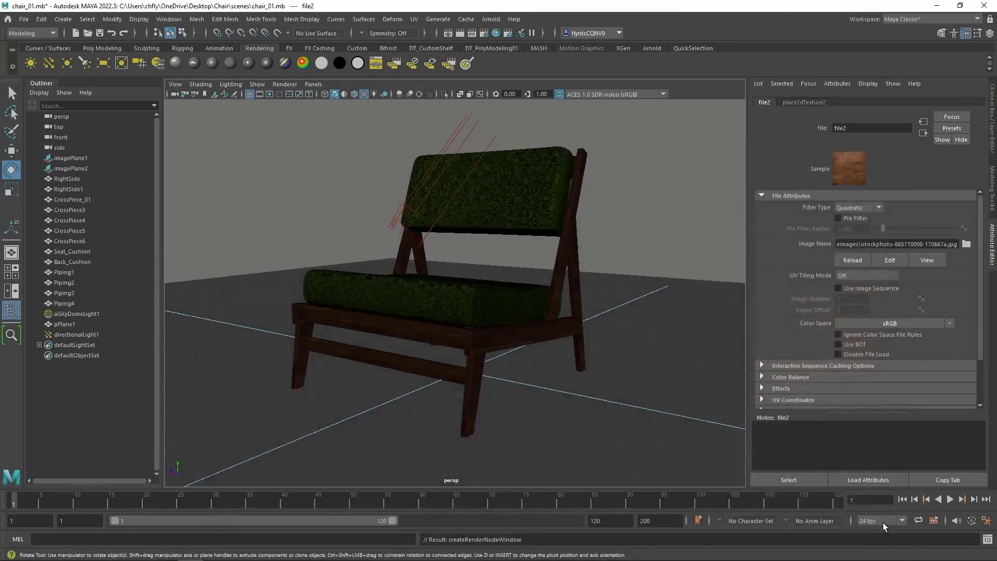
mouse_move(627, 290)
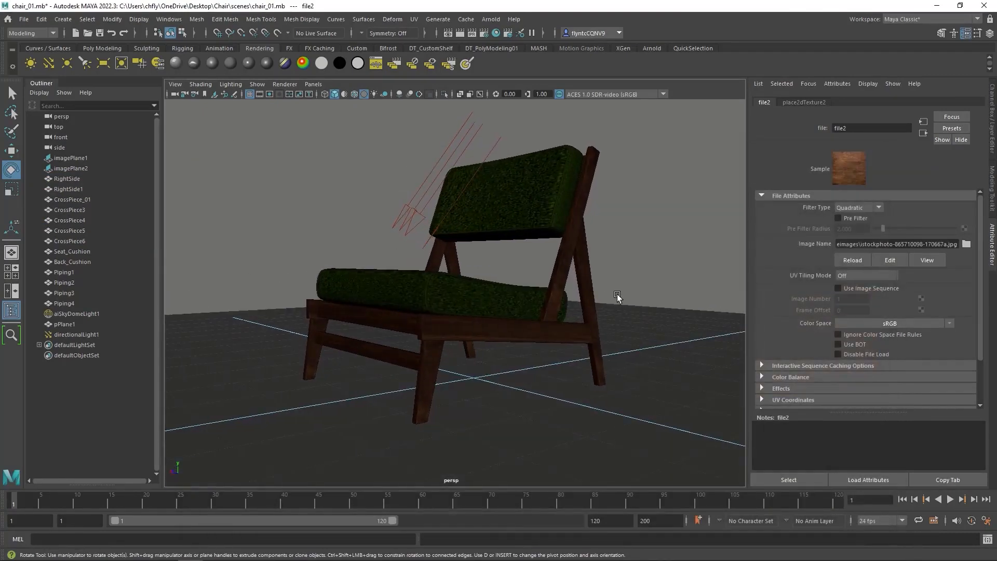
Orbit around the chair to inspect the wood frame and green cushions from several angles.
left_click_drag(617, 297, 502, 405)
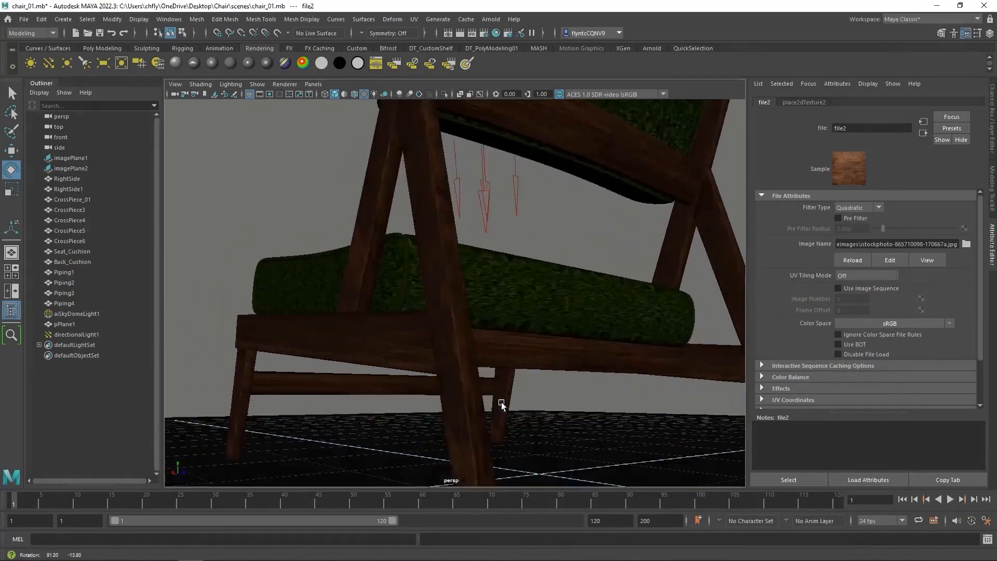
left_click_drag(502, 405, 231, 414)
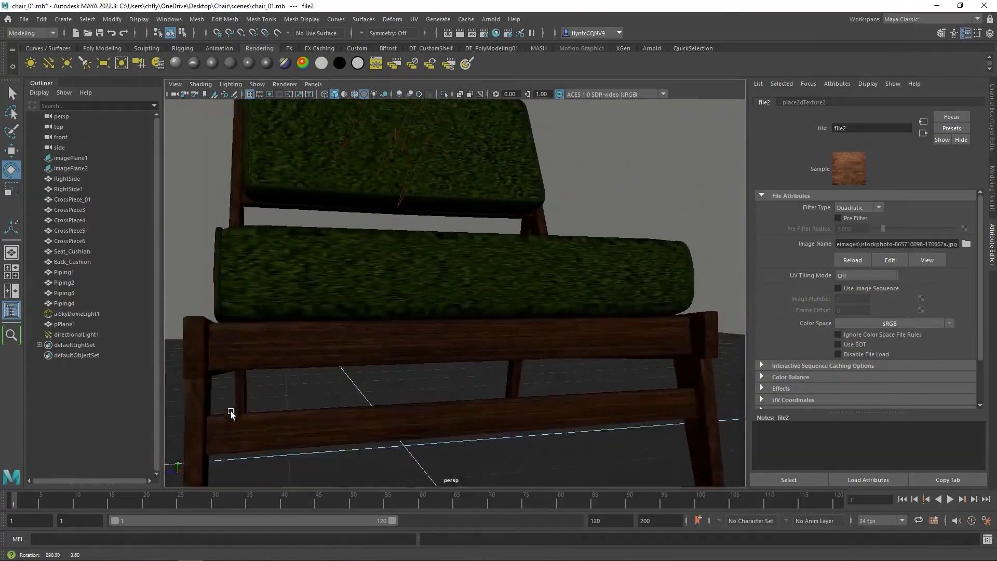
left_click_drag(230, 412, 548, 248)
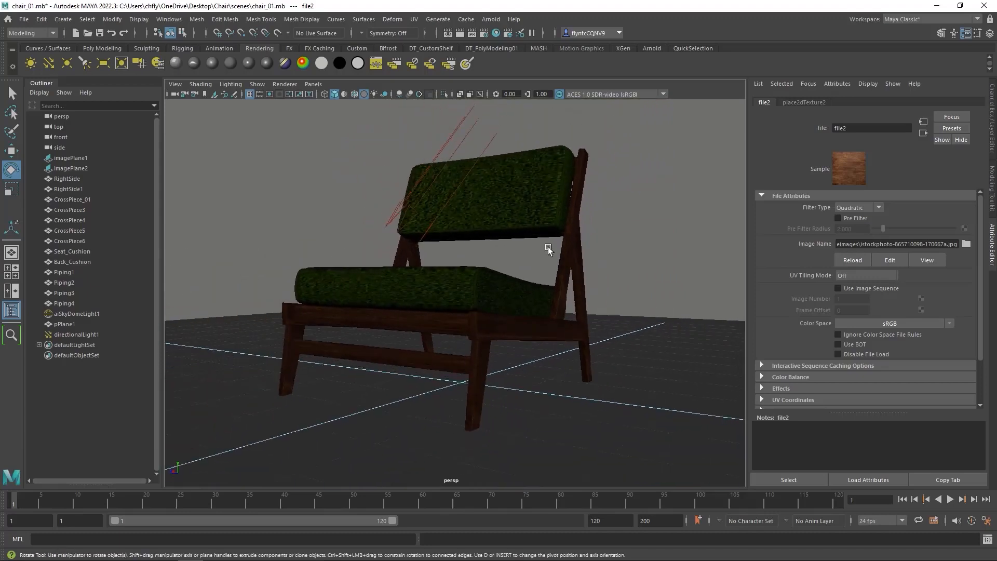
left_click_drag(549, 248, 420, 210)
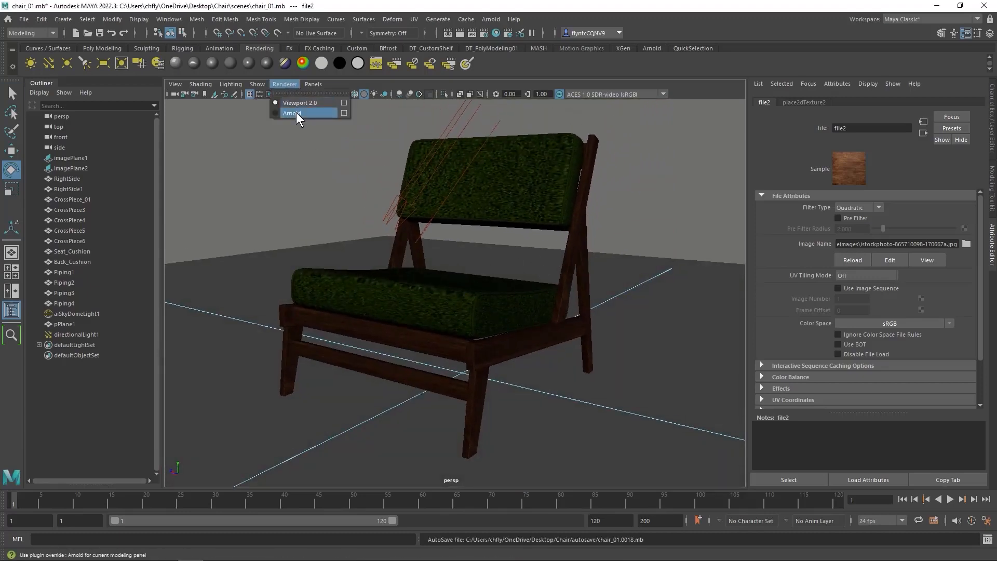
Switch the viewport renderer to Arnold and orbit around the rendered chair.
left_click(292, 112)
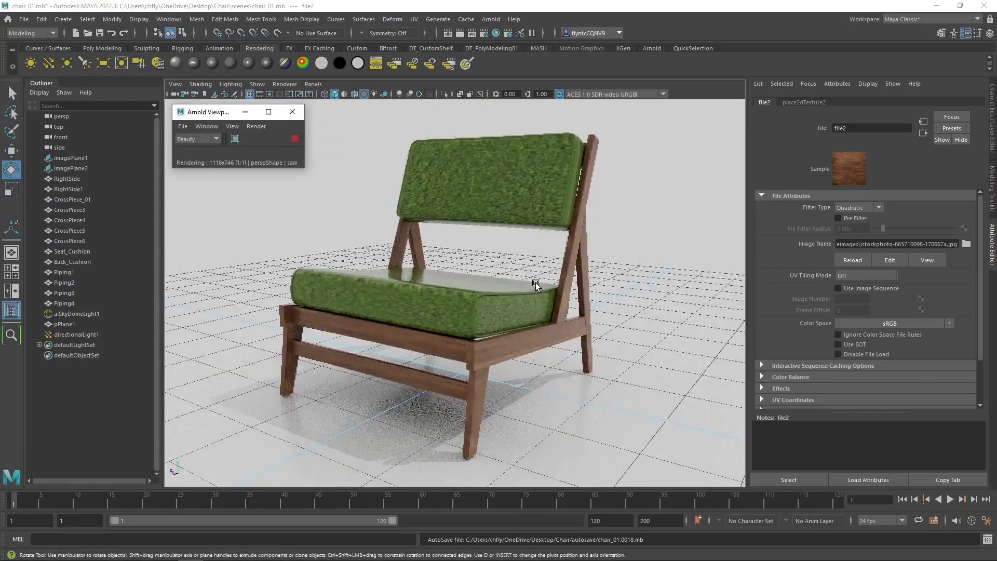
left_click_drag(536, 283, 544, 315)
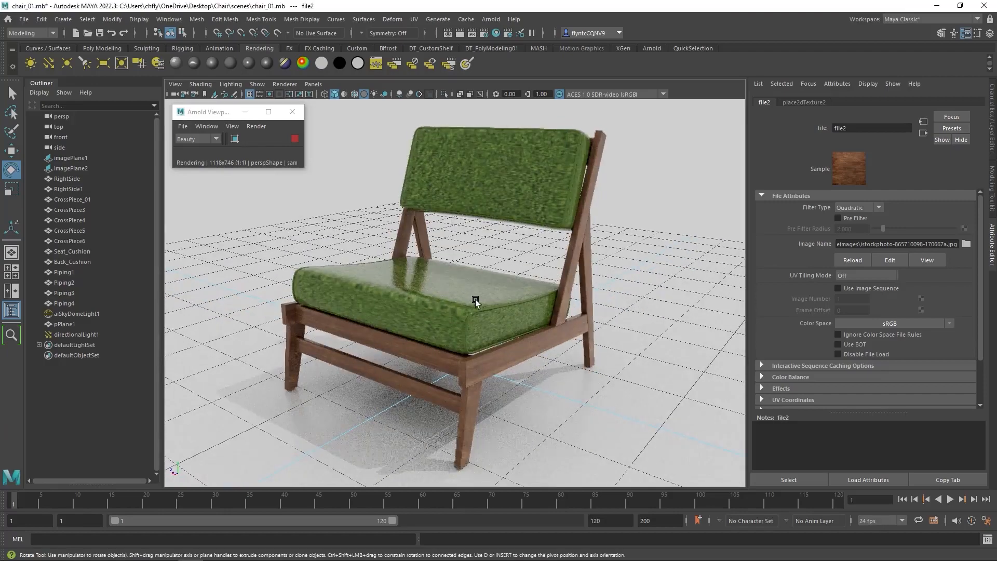
left_click_drag(475, 302, 493, 314)
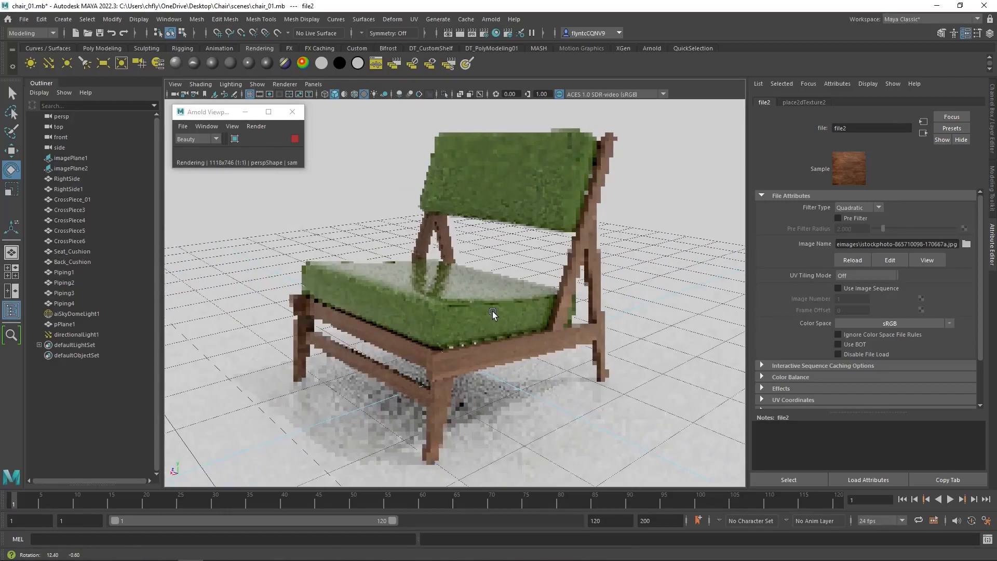
left_click_drag(492, 315, 505, 302)
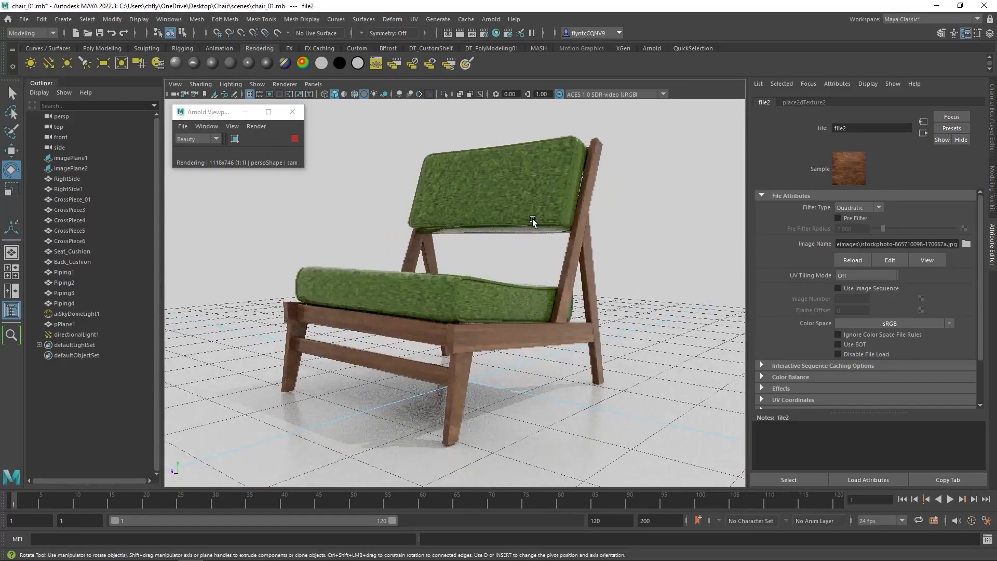
Rename the back cushion's aiStandardSurface material to Fabric.
left_click(496, 190)
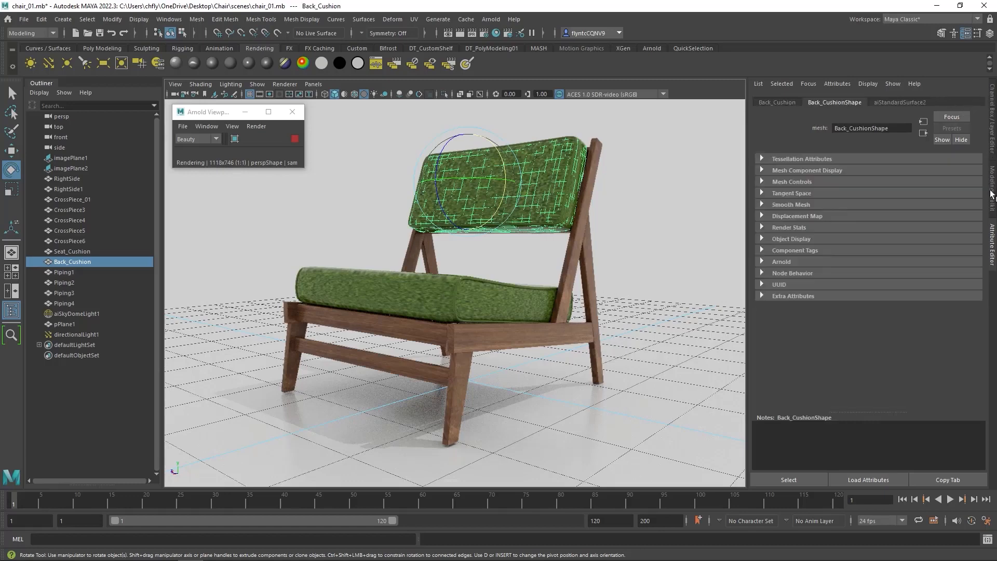
left_click(898, 101)
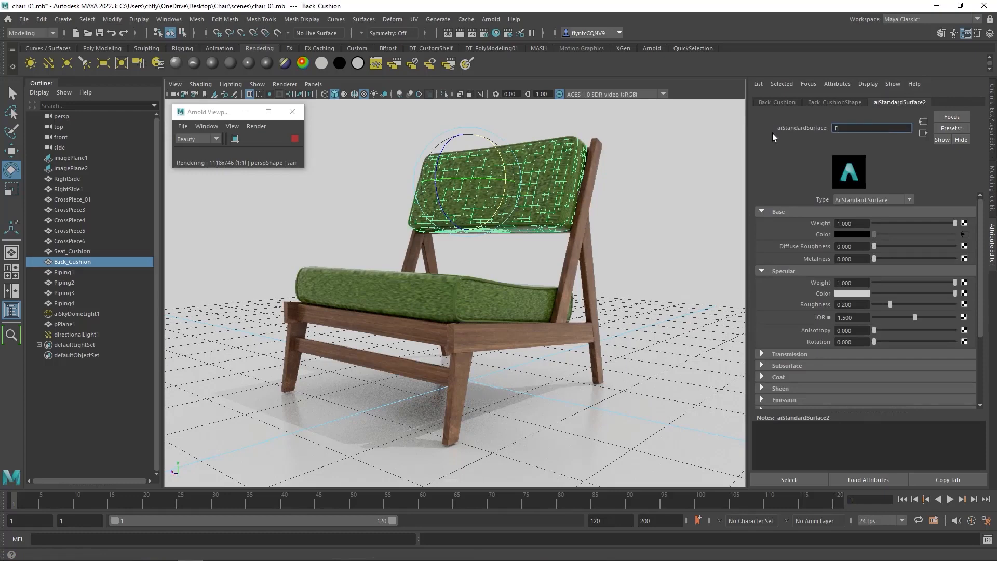
type("Fabric")
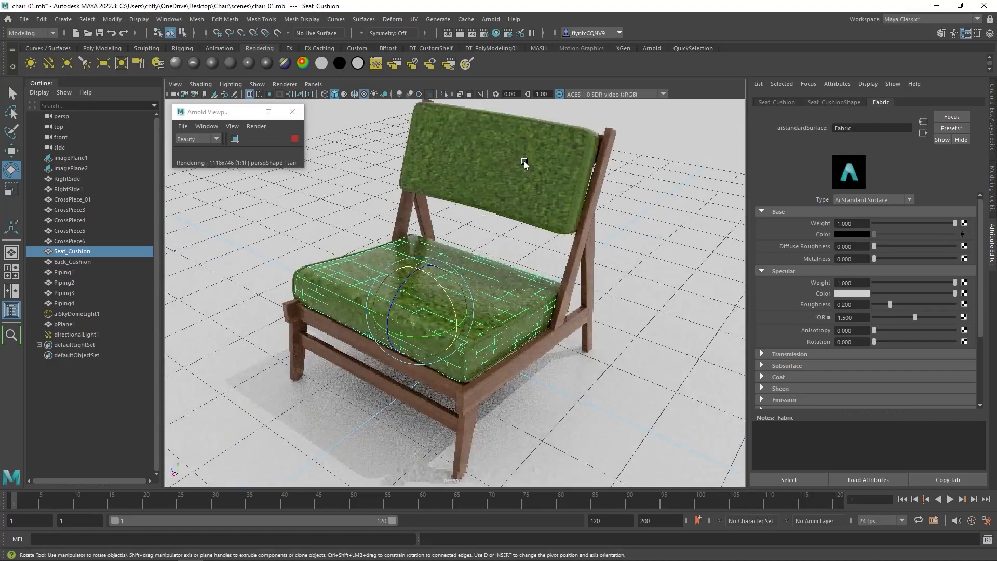
Raise Fabric's specular roughness toward 1 so the cushions render matte.
left_click(73, 261)
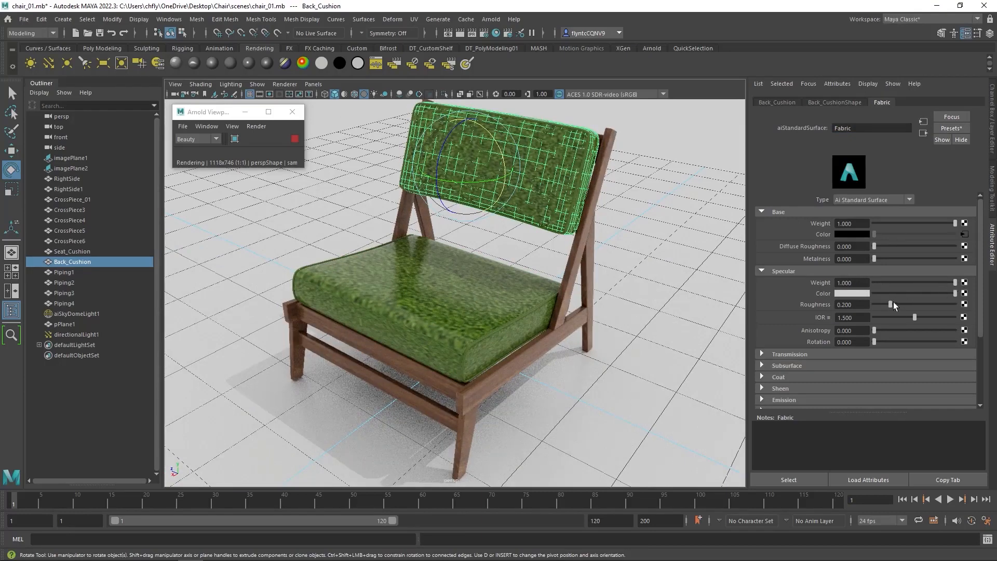
left_click_drag(890, 304, 901, 305)
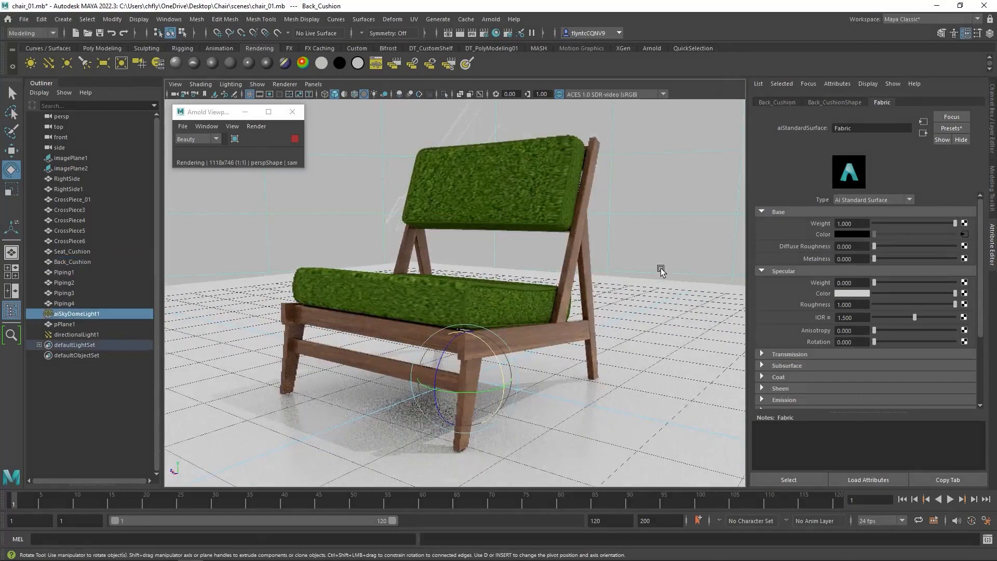
left_click_drag(661, 270, 223, 321)
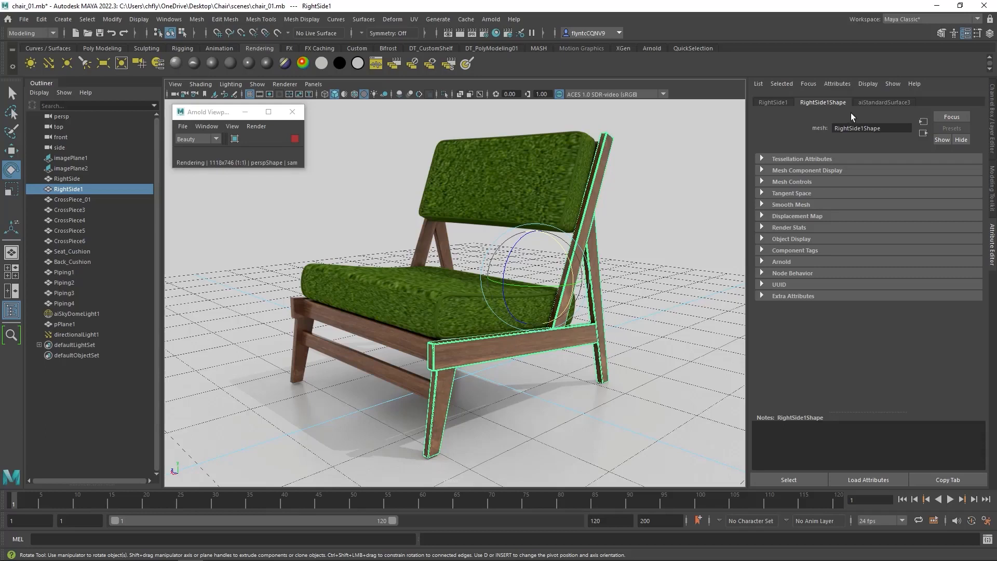
Rename the frame's aiStandardSurface3 material to Wood.
left_click(883, 101)
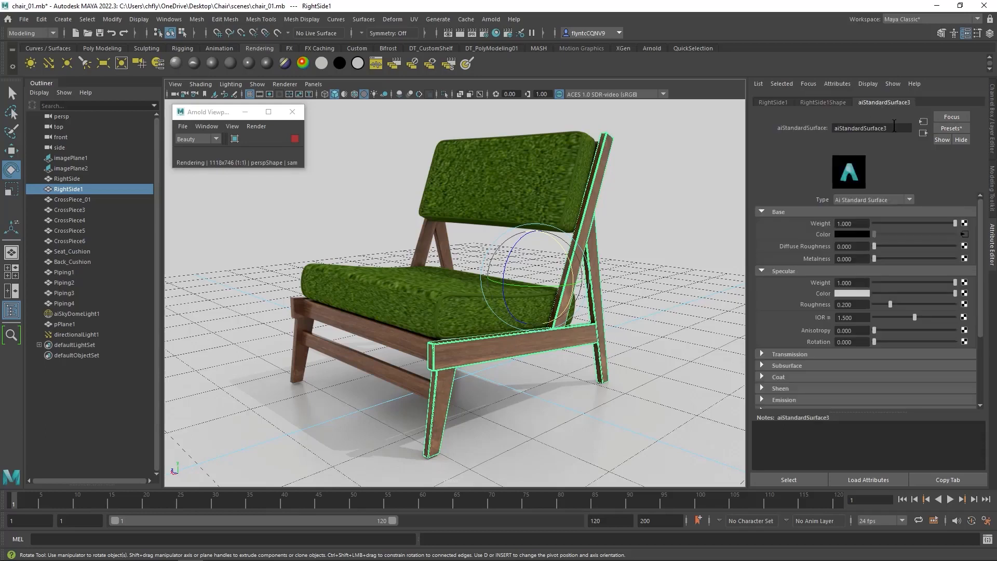
type("Wood")
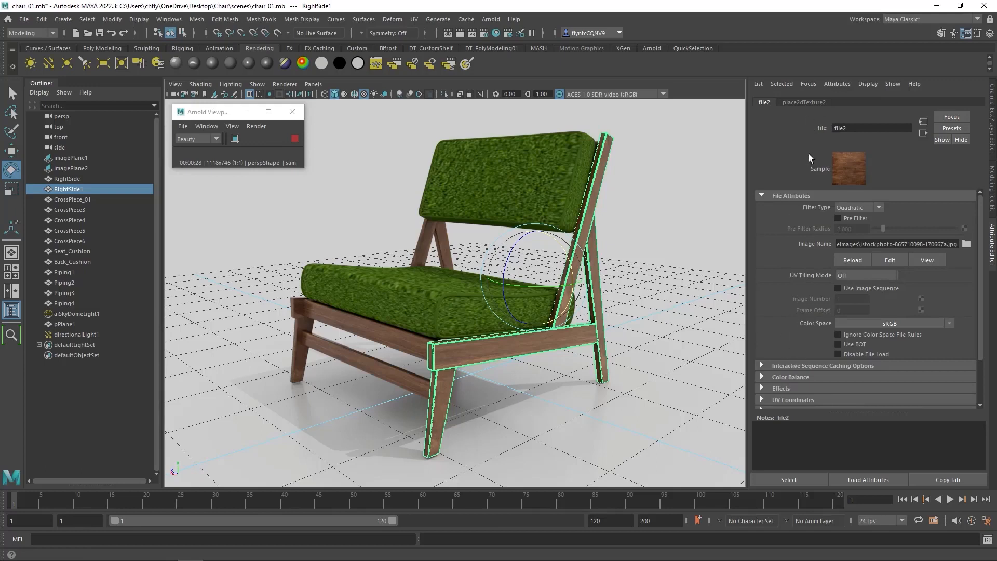
scroll("down", 3)
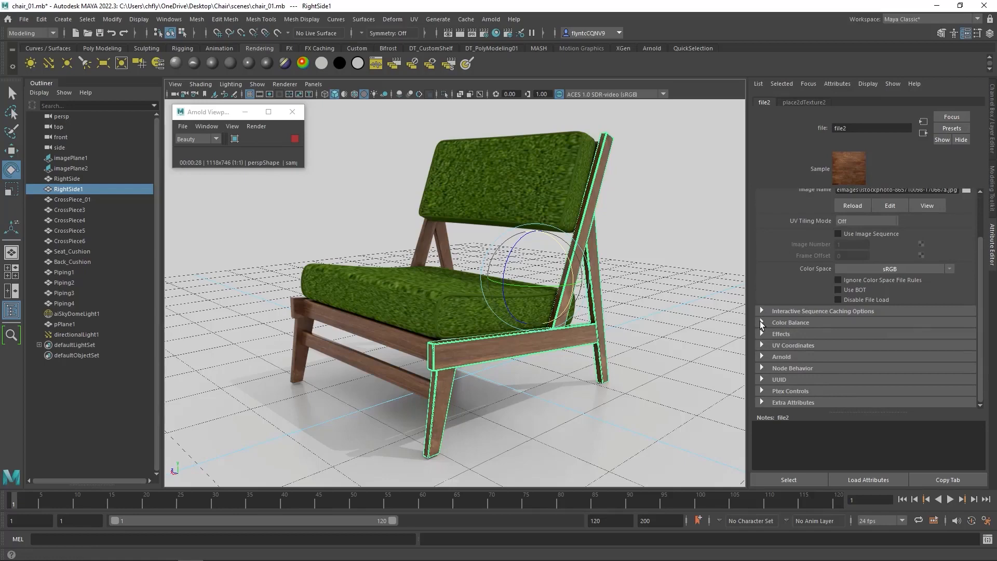
Lower the wood file texture's Color Balance exposure to about -0.26.
left_click(790, 322)
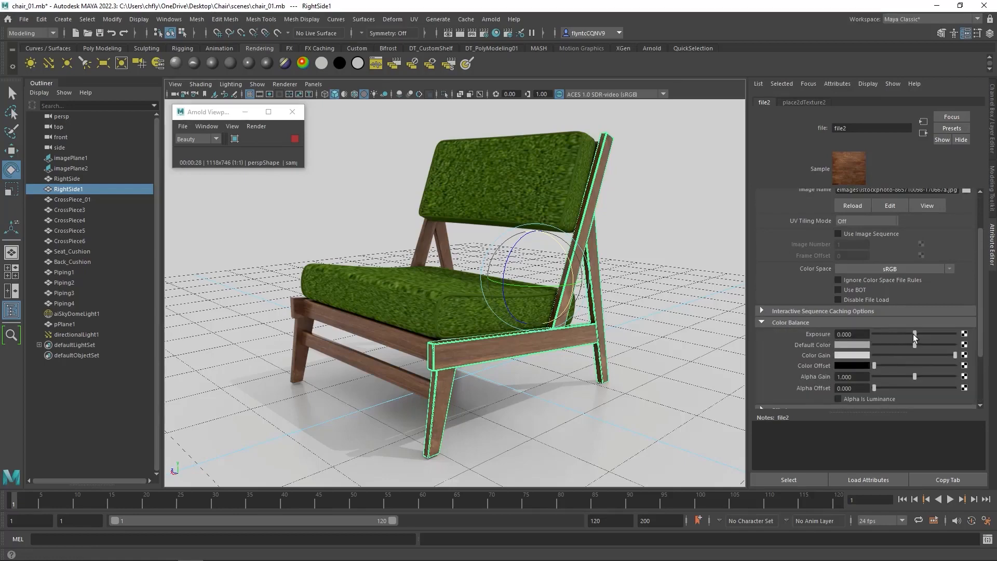
left_click_drag(914, 333, 910, 334)
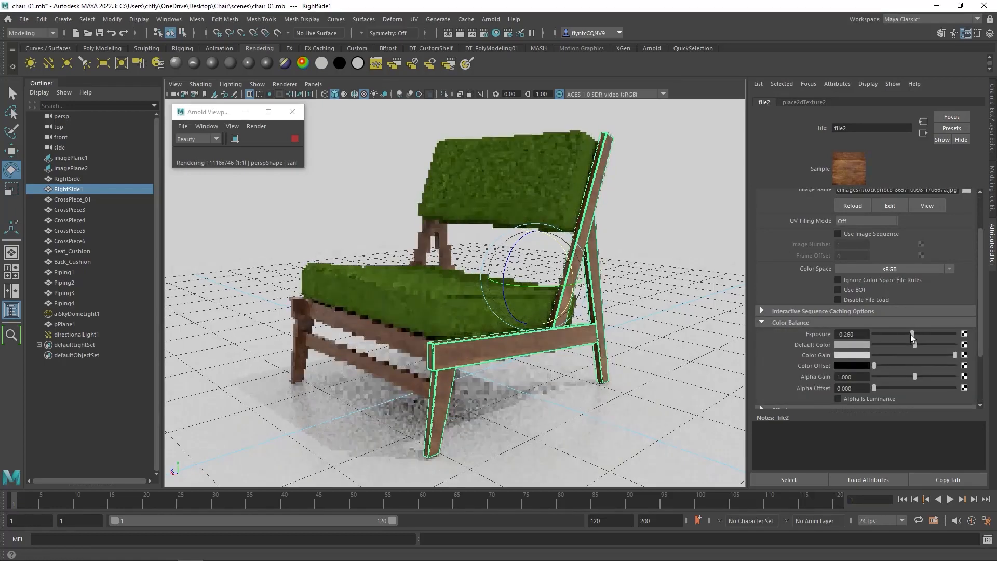
left_click_drag(910, 334, 908, 333)
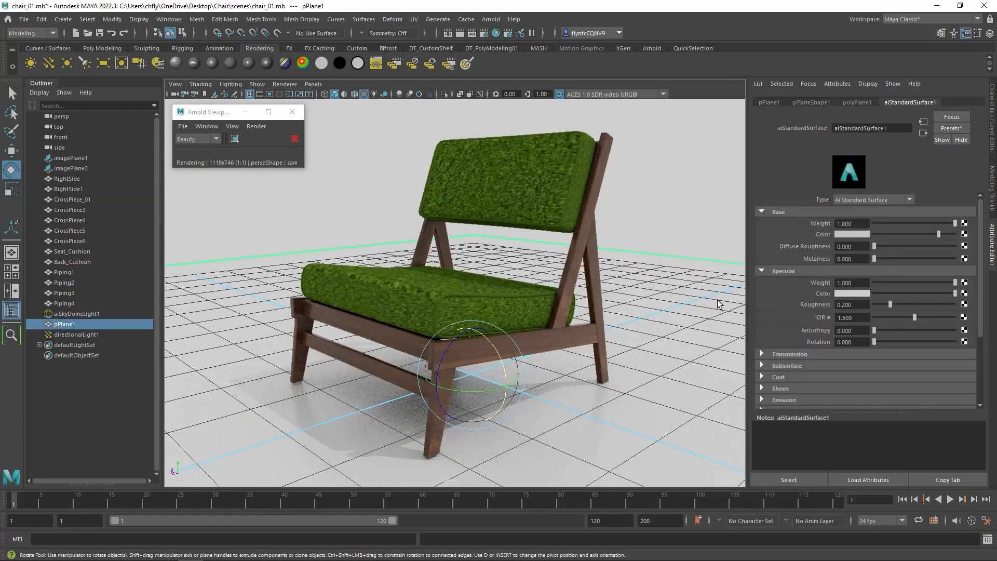
mouse_move(664, 323)
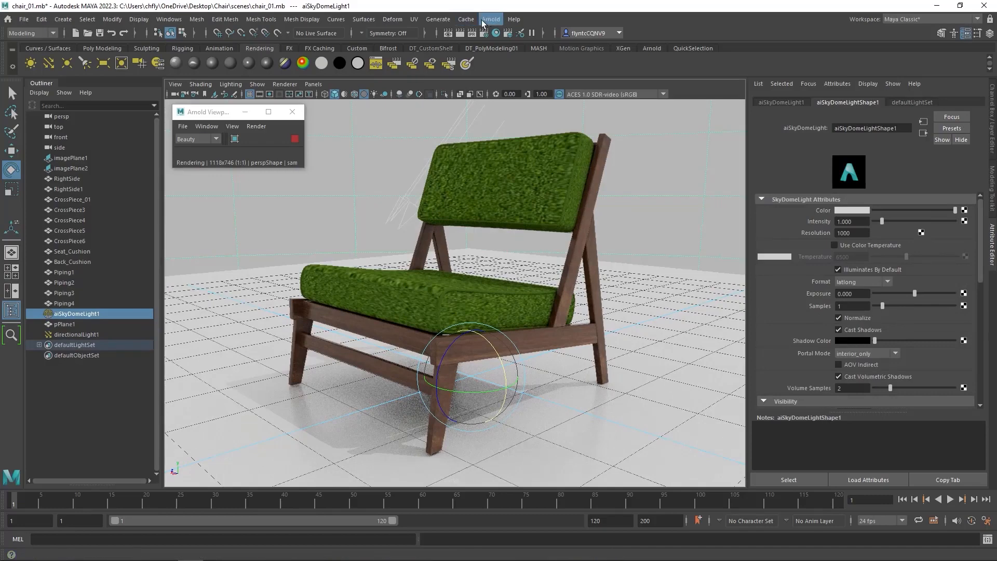
Start an Arnold render of the chair from the Arnold menu.
left_click(490, 19)
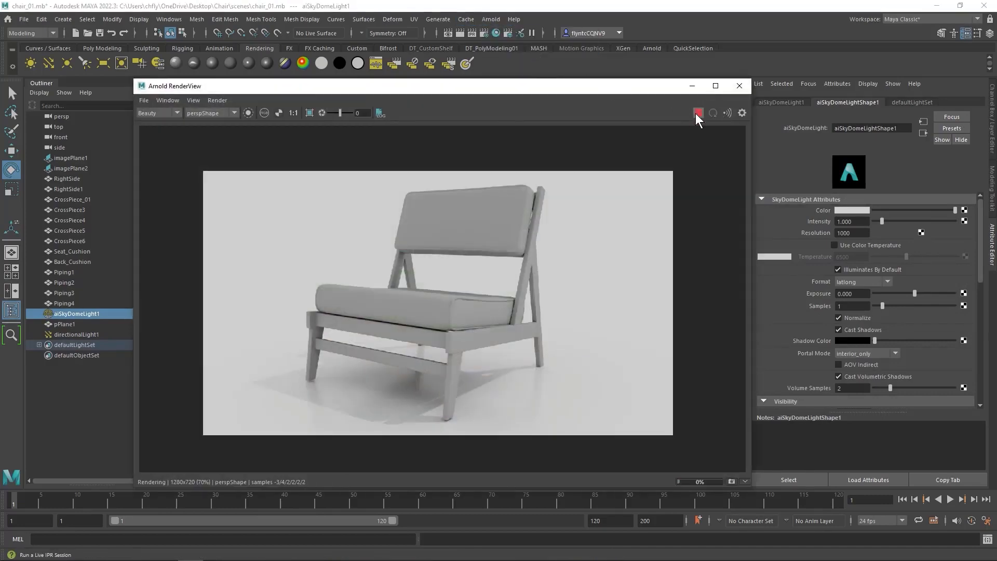
Stop the render and save the image named 'Cha...' in the images folder.
left_click(697, 113)
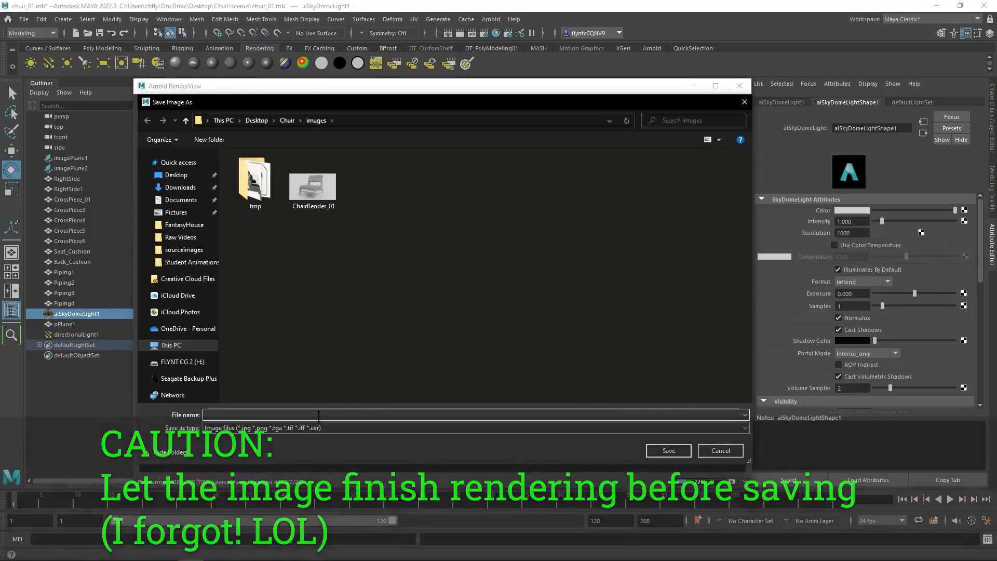
type("Cha")
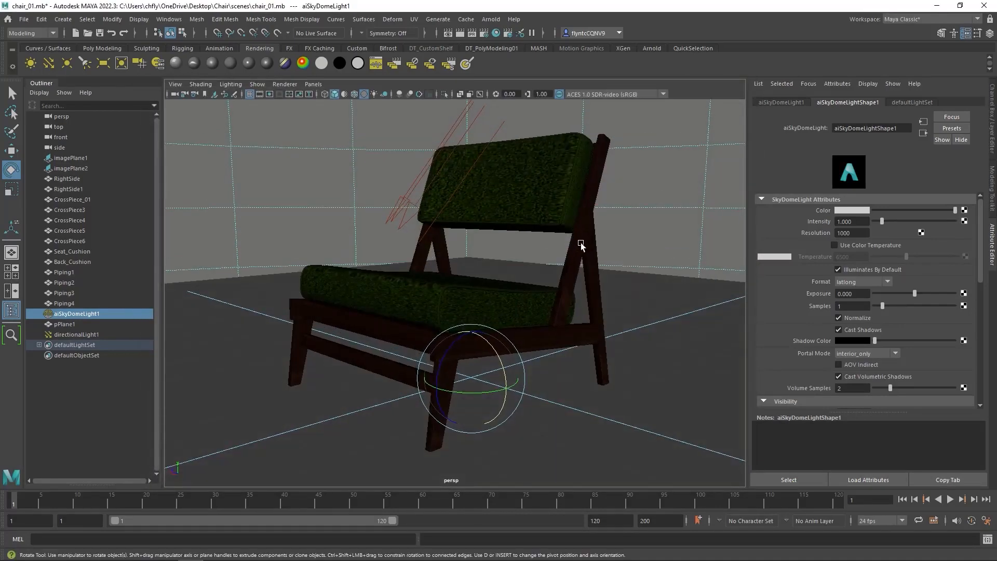
left_click_drag(579, 245, 566, 248)
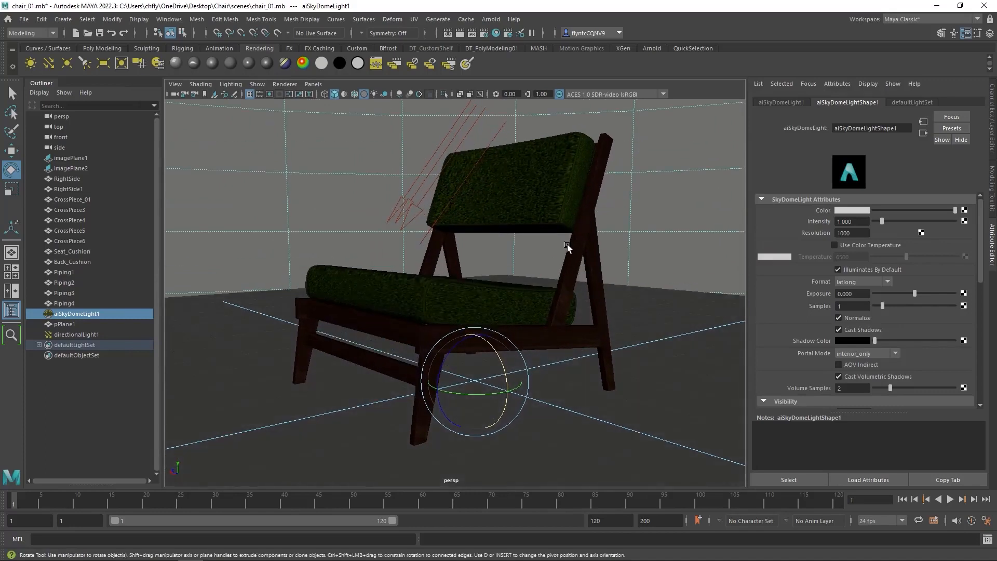
left_click_drag(566, 246, 595, 271)
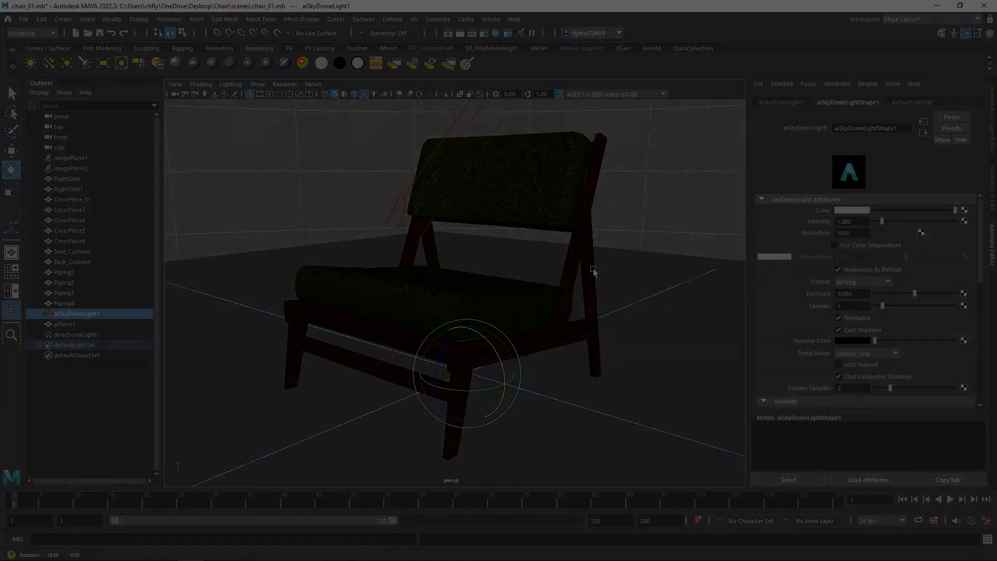